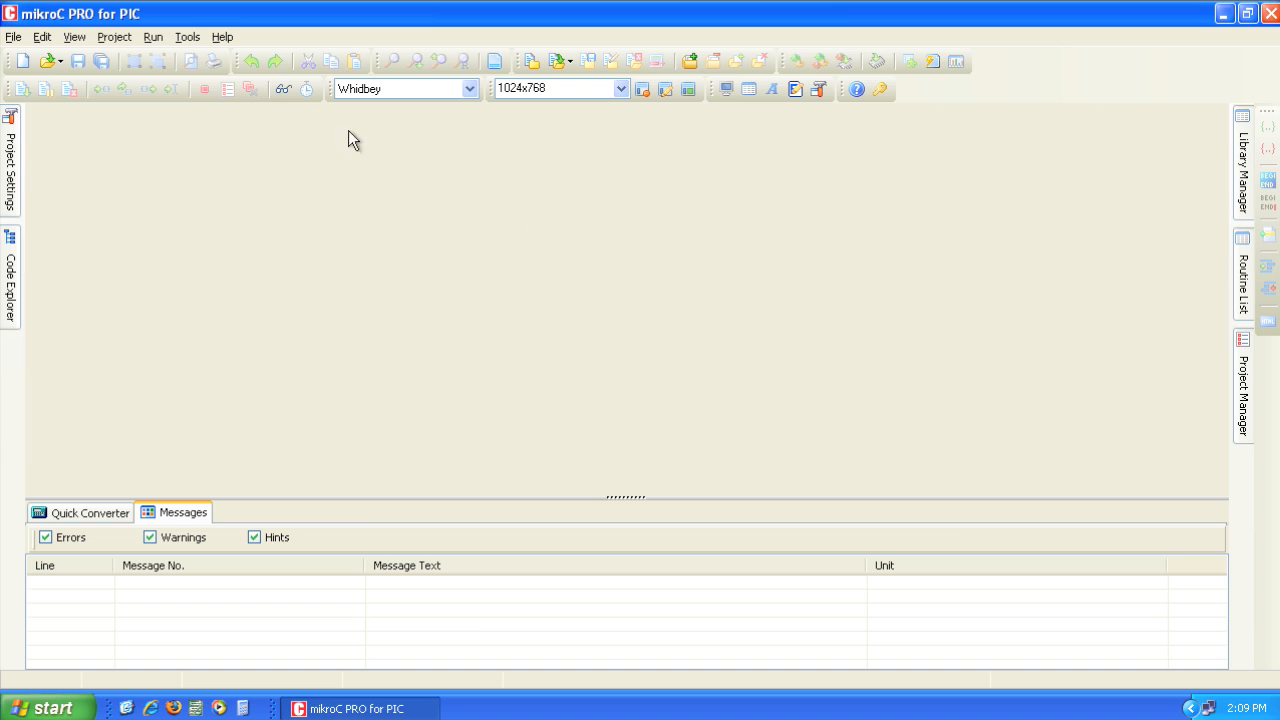
Open Lcd.mcppi from the I heart mikroC folder using Project > Open Project
click(114, 37)
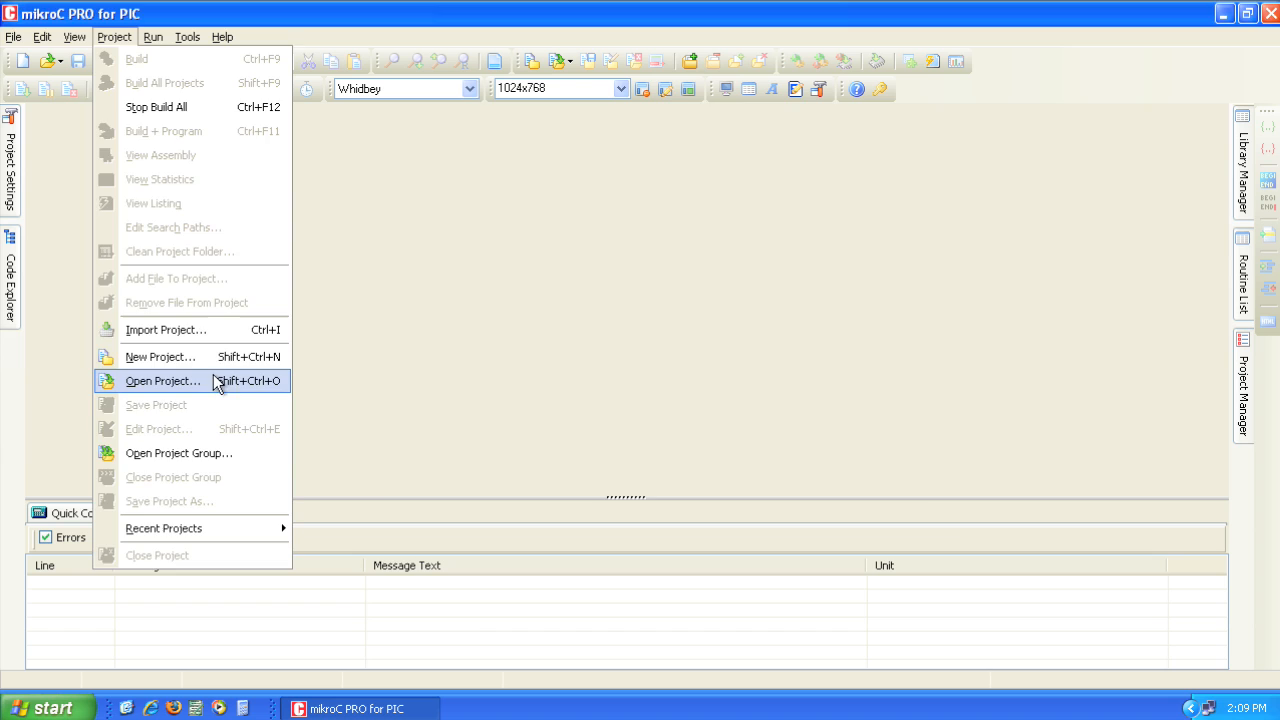
click(163, 381)
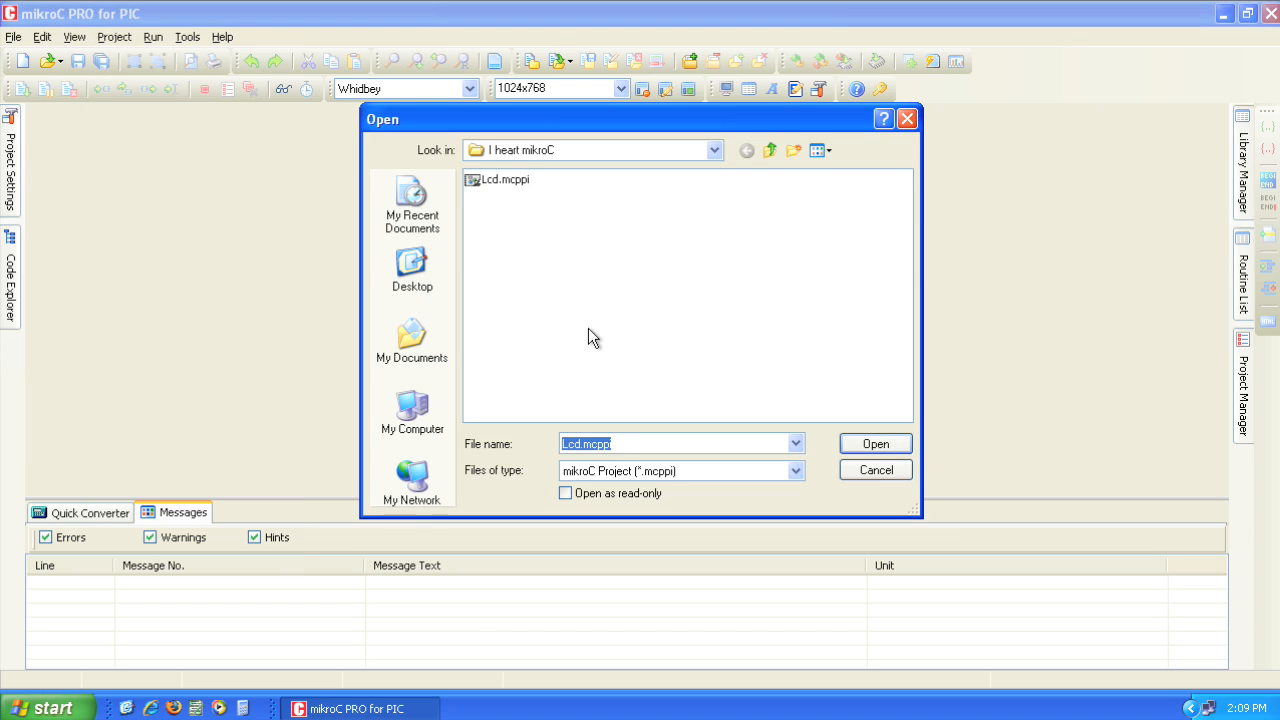
mouse_move(557, 258)
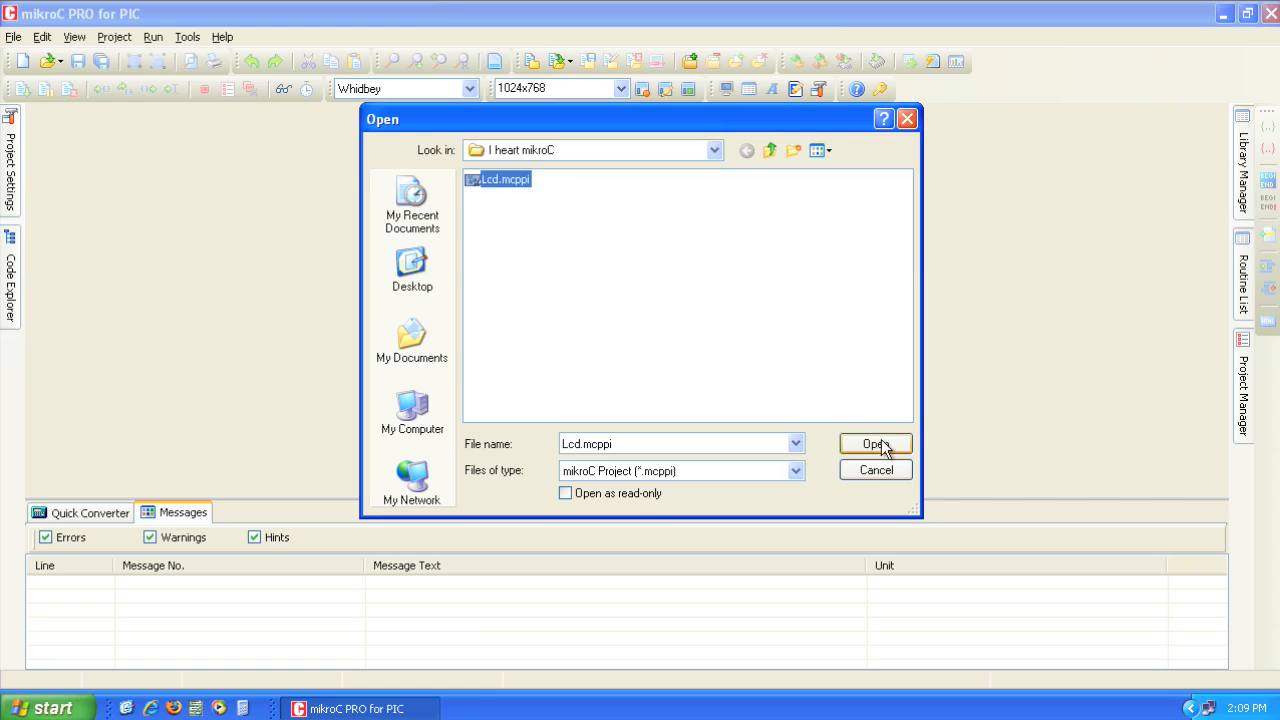
click(874, 443)
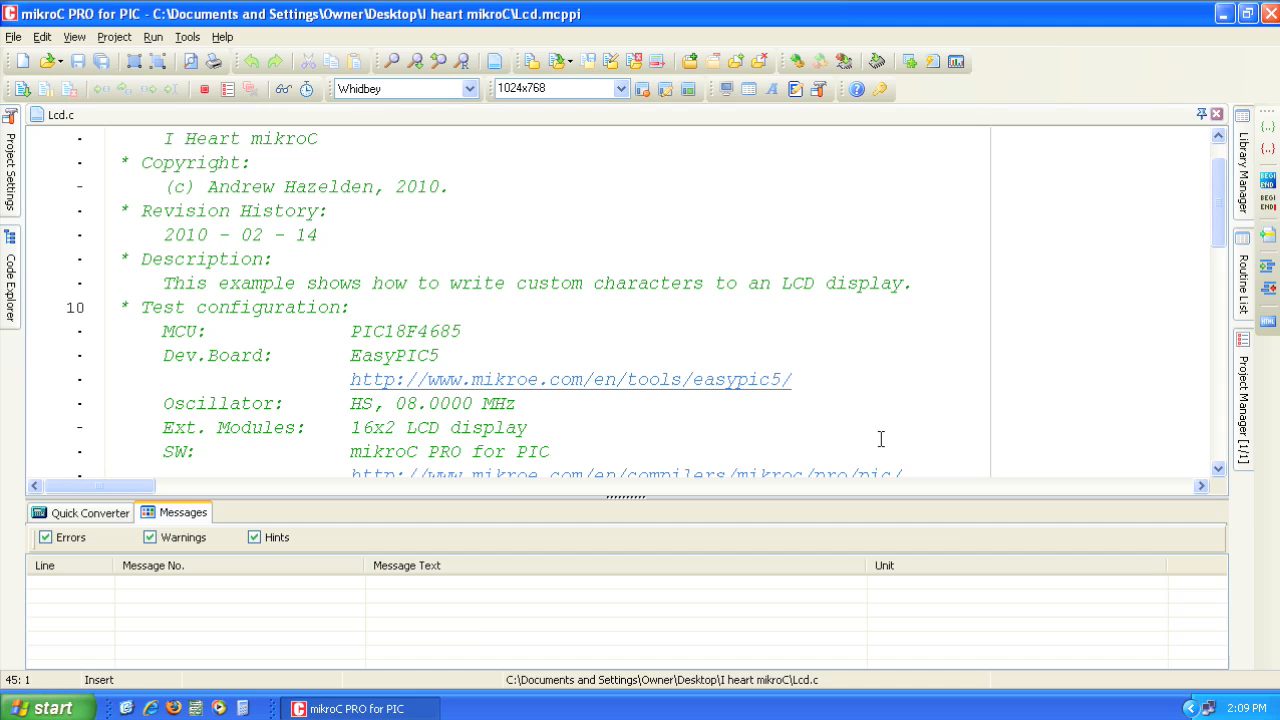
mouse_move(921, 386)
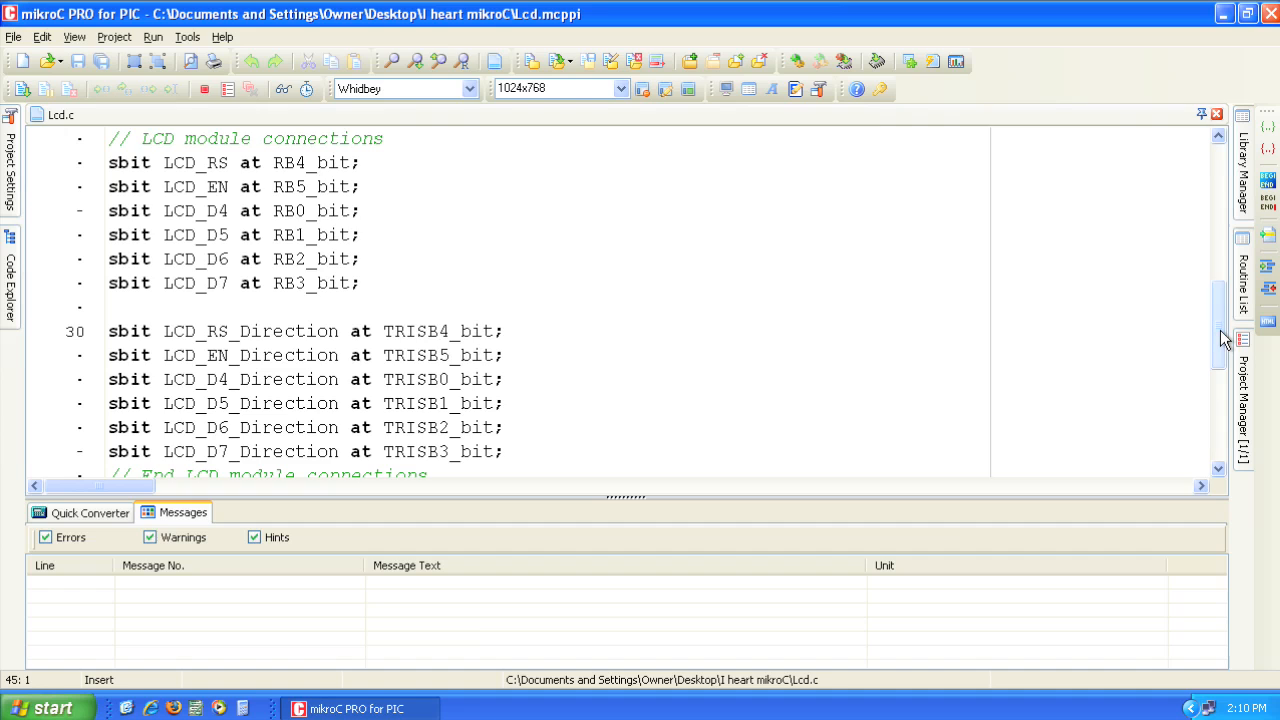
mouse_move(611, 227)
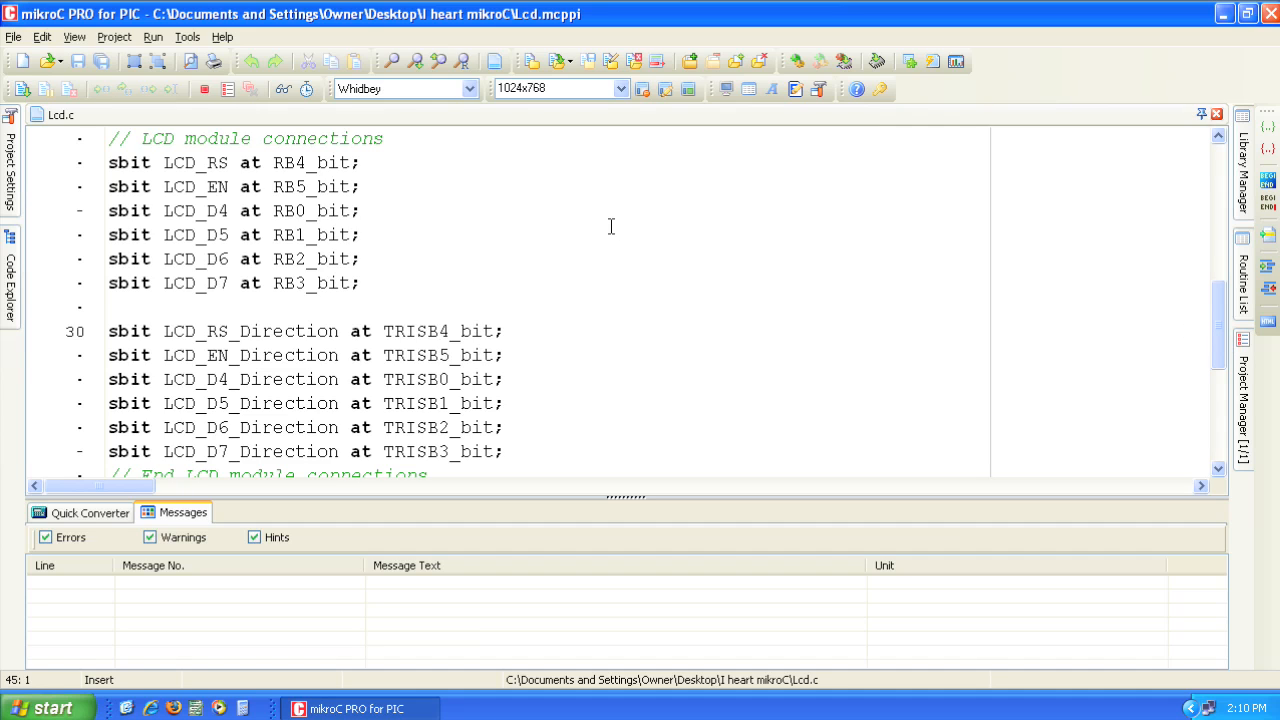
mouse_move(763, 274)
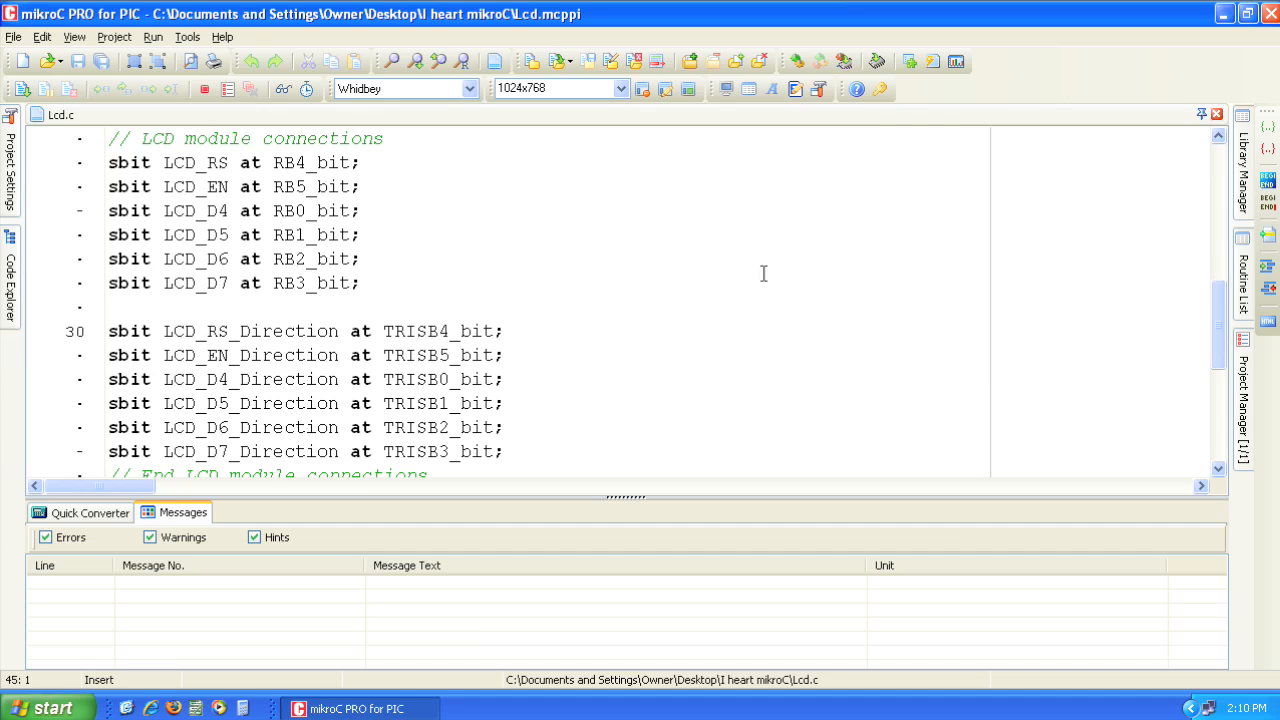
Scroll Lcd.c past the LCD pin connections down to void main()
scroll(down, 3)
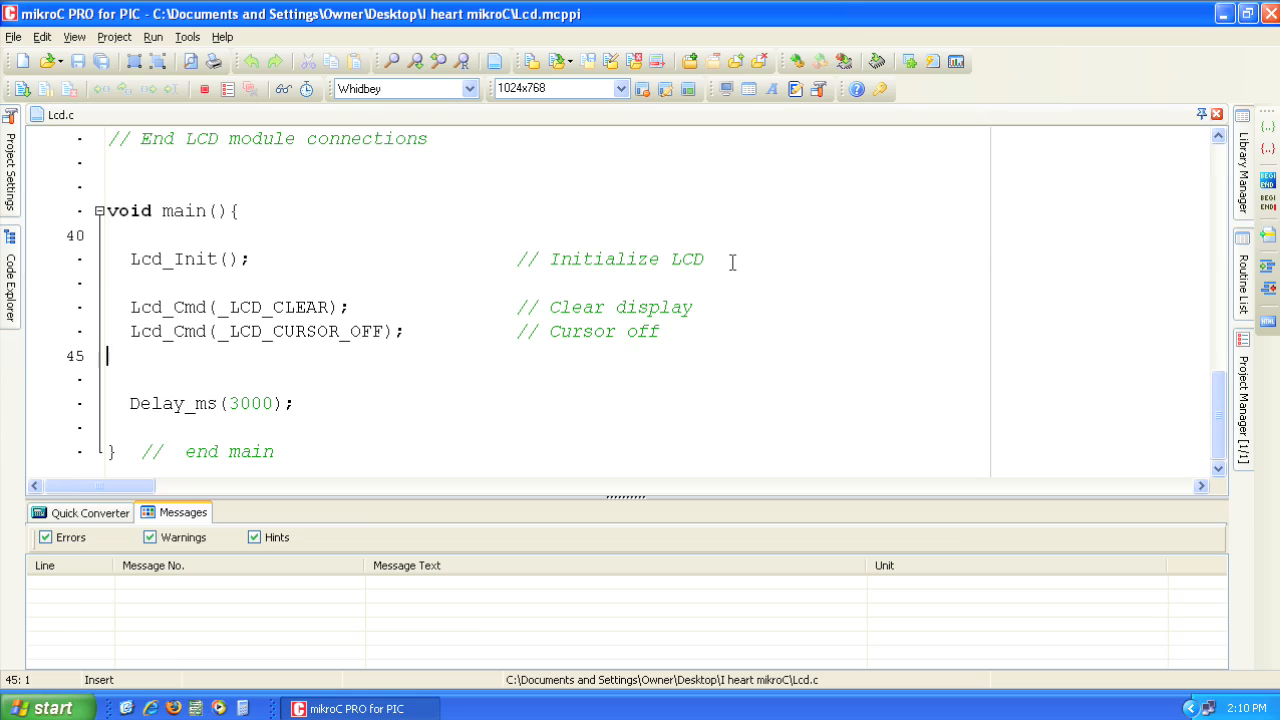
Add Lcd_Out(2,1,"Hello There"); on a new line after the cursor-off call
key(enter)
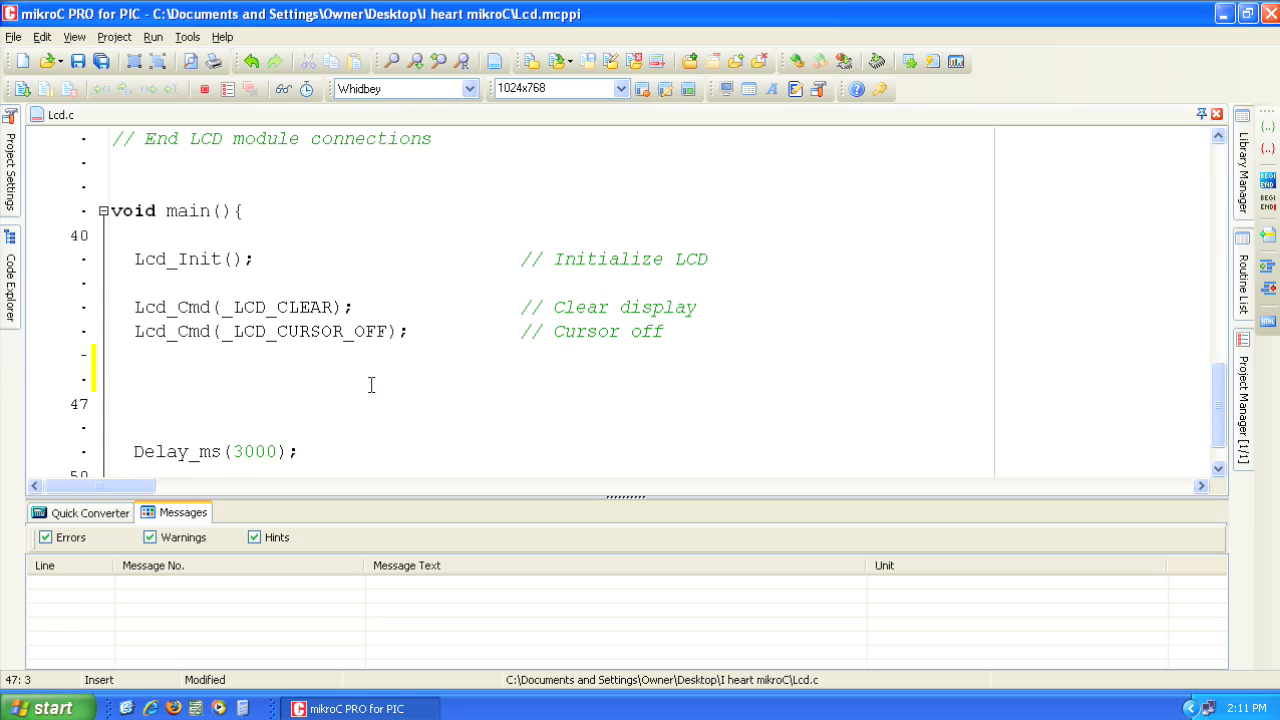
text(Lcd_Ou)
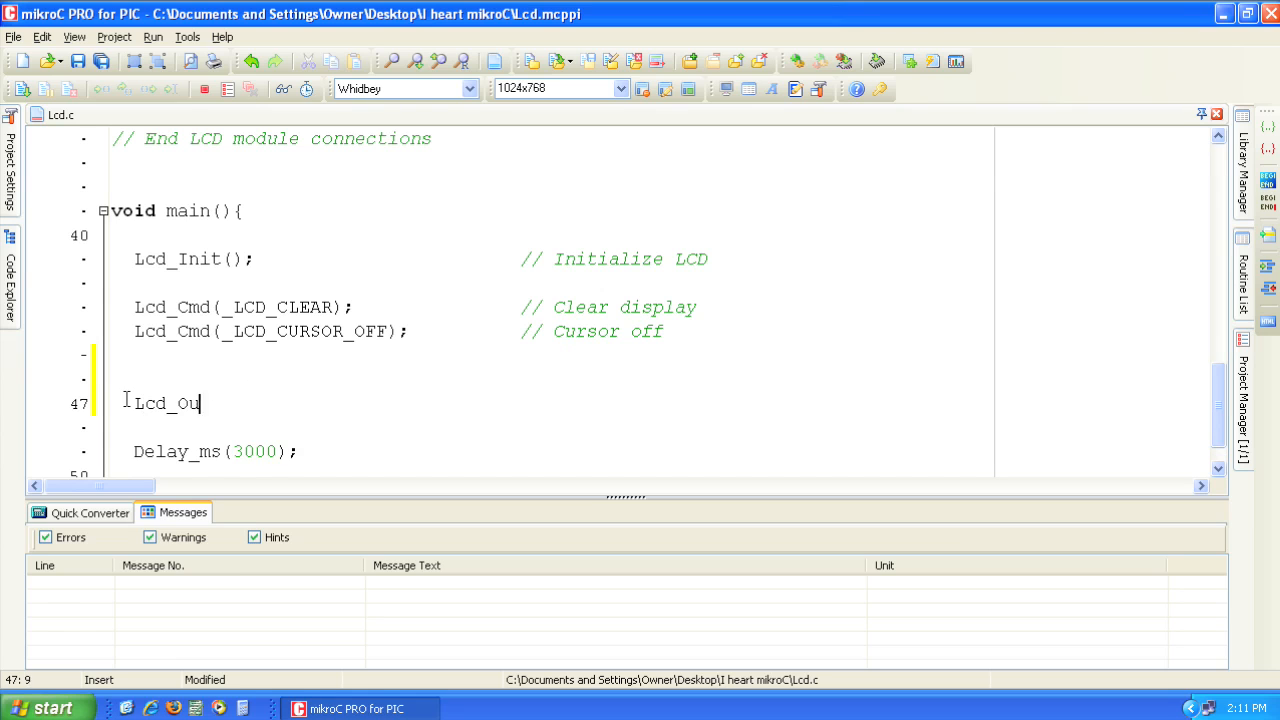
text(t(2,1,"Hell)
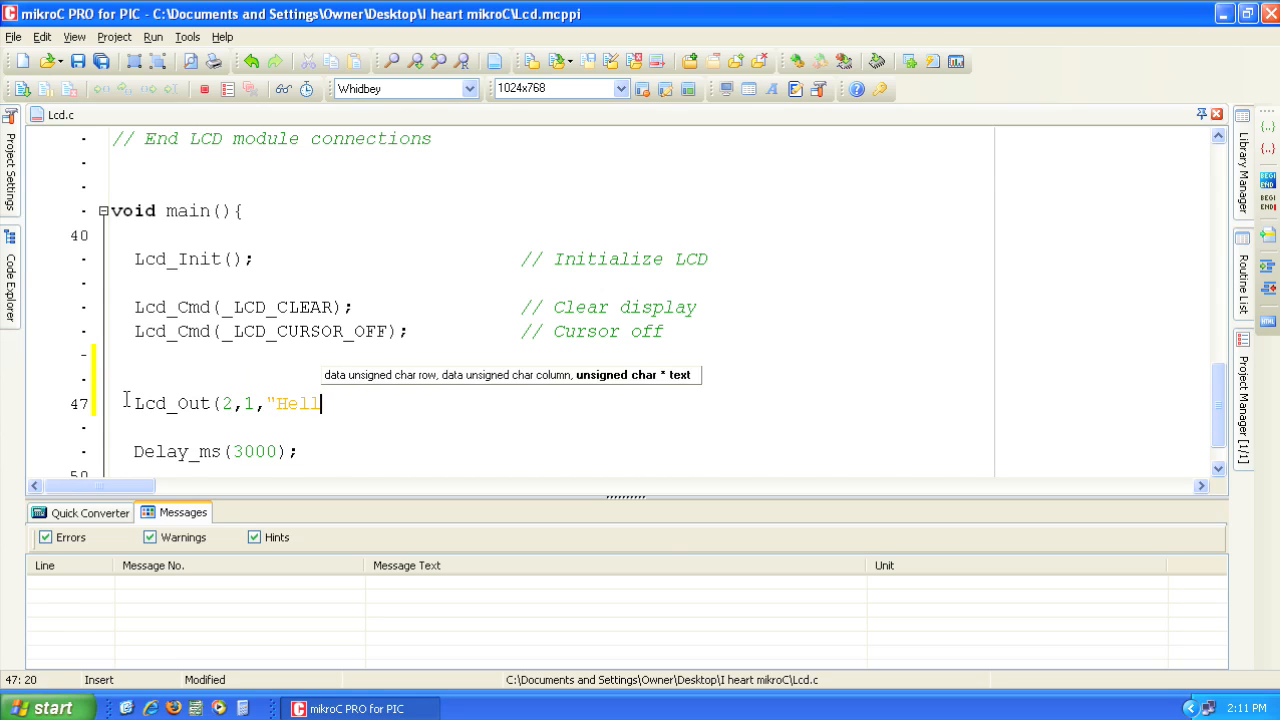
text(o There");)
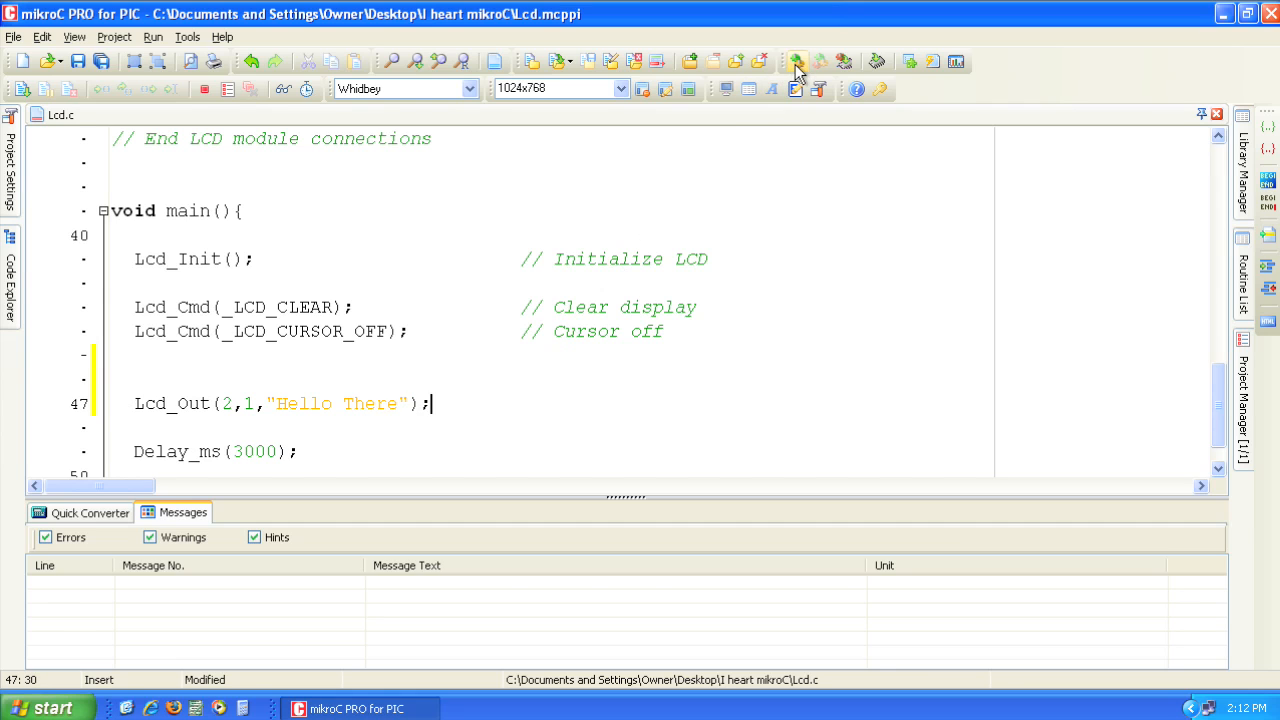
Build the Lcd project and confirm Compiled Successfully in Messages
click(797, 61)
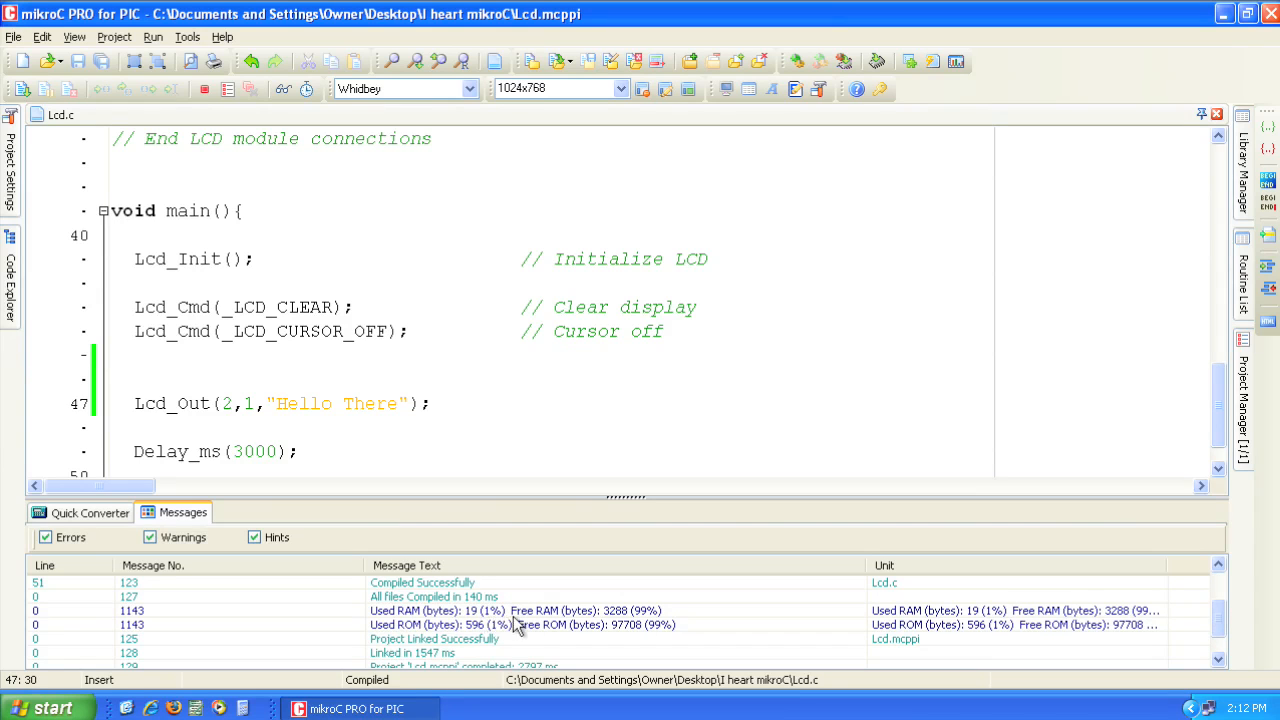
mouse_move(519, 640)
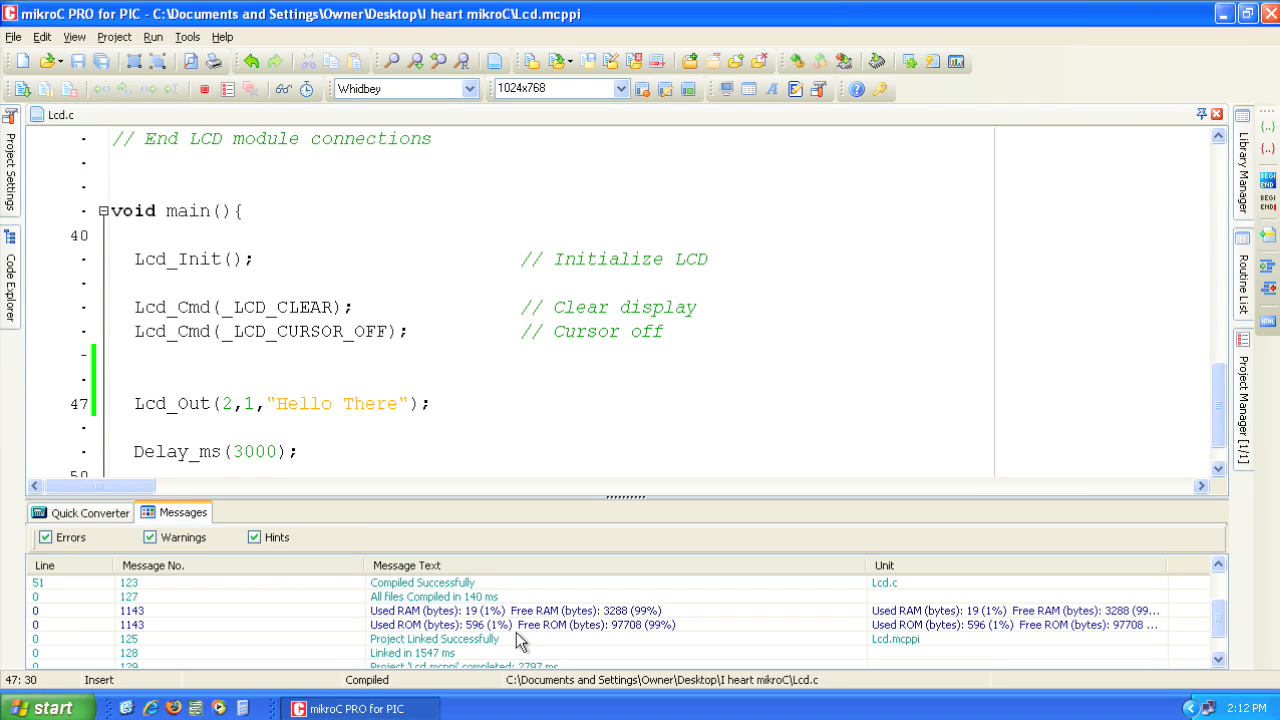
mouse_move(876, 62)
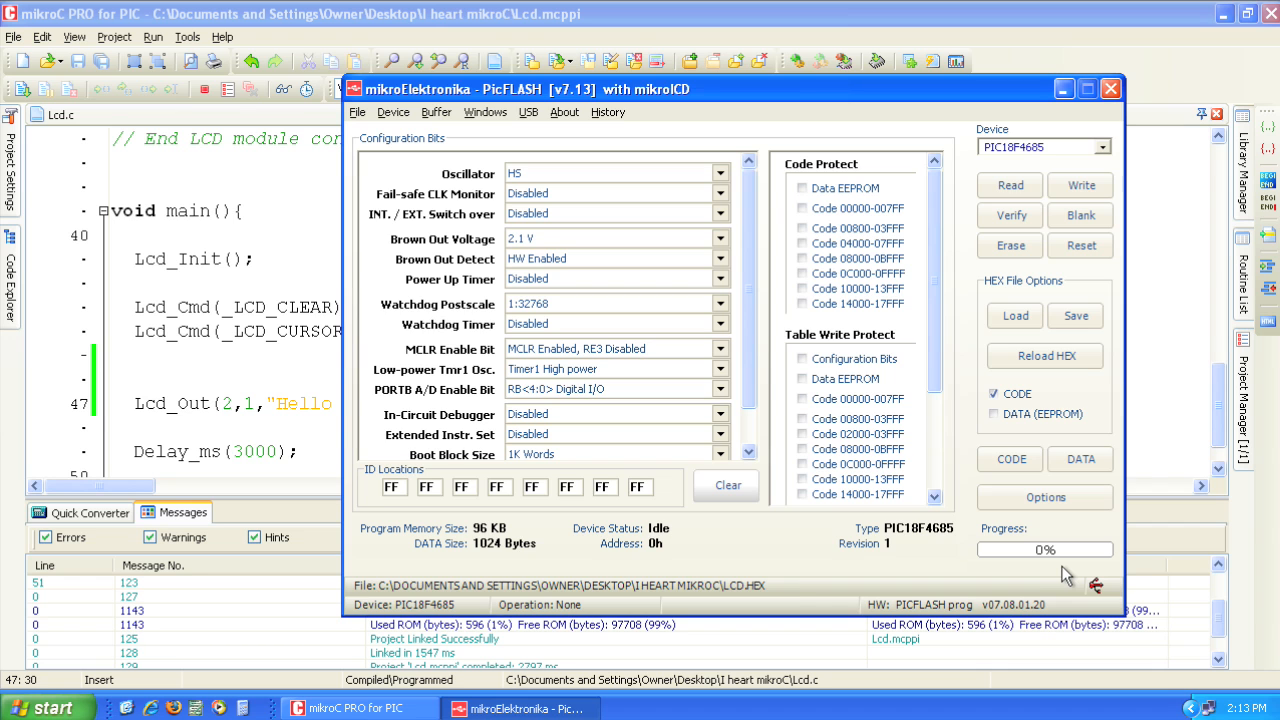
Close PicFLASH once LCD.HEX is written to the PIC18F4685
click(1108, 88)
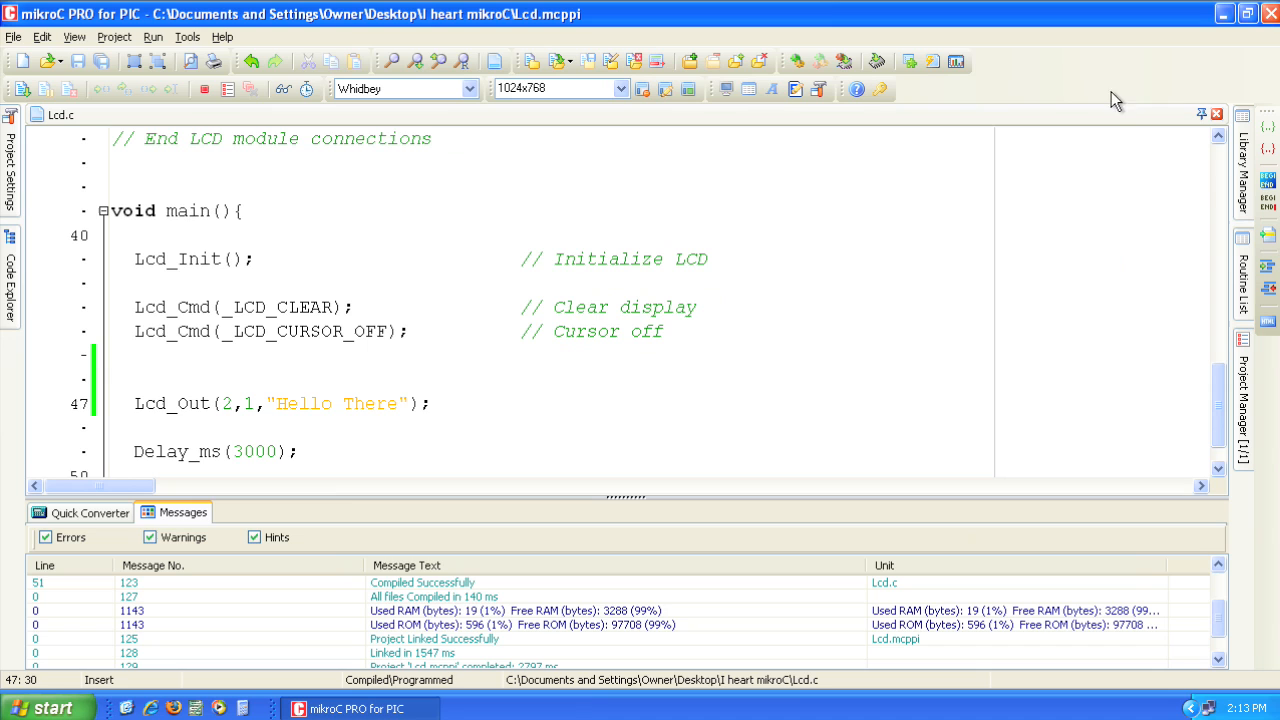
mouse_move(468, 383)
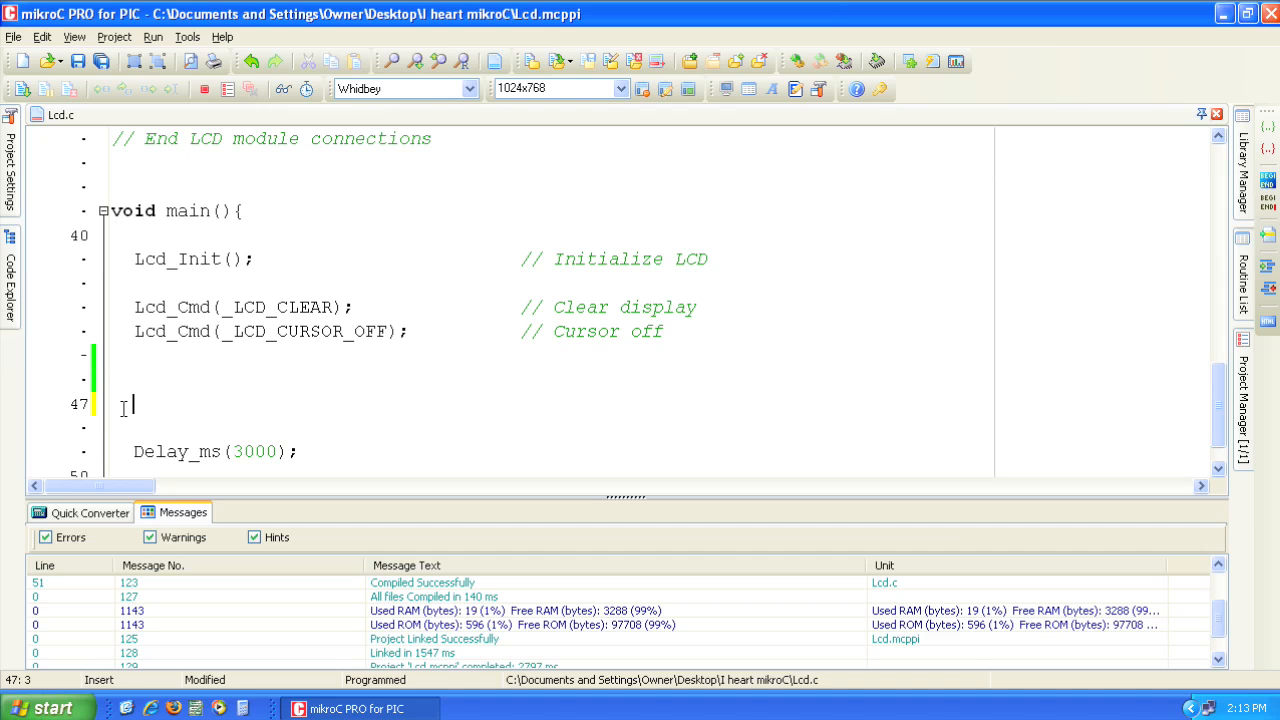
Write LCD_Chr(2,4,'I'); with the comment 'Write the letter I on the LCD'
text(LCD_C)
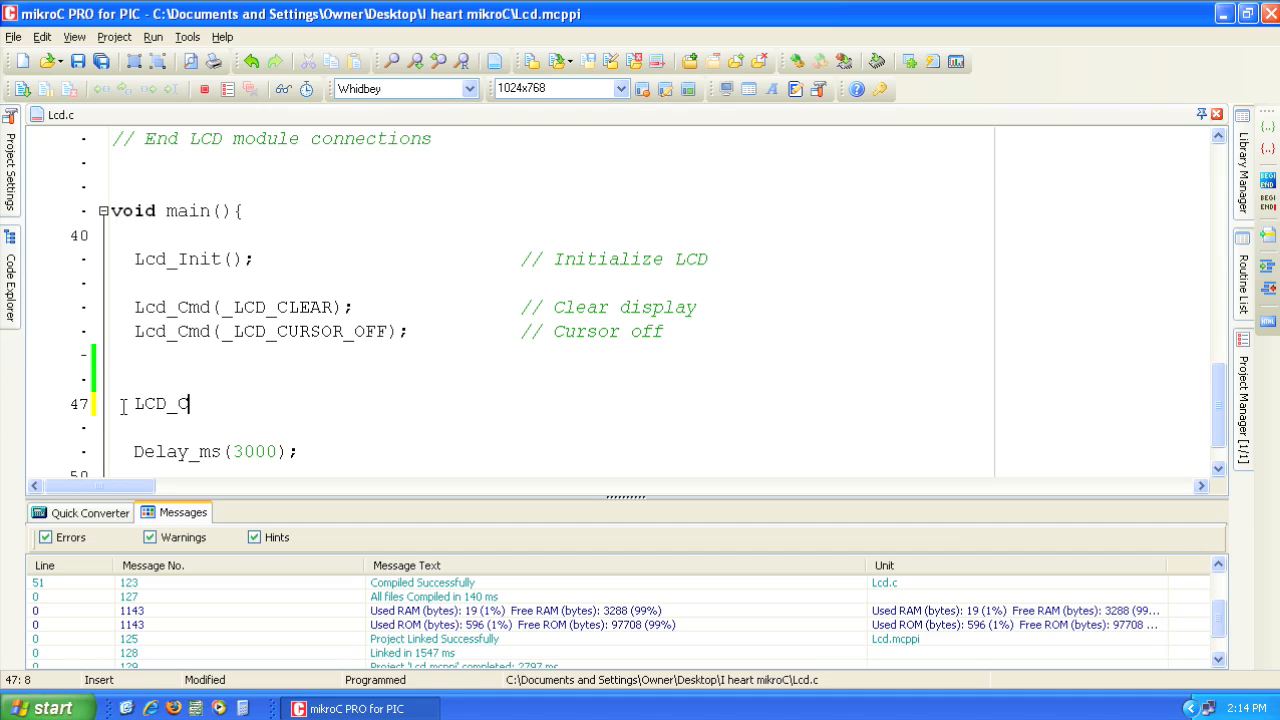
text(hr(2,4,)
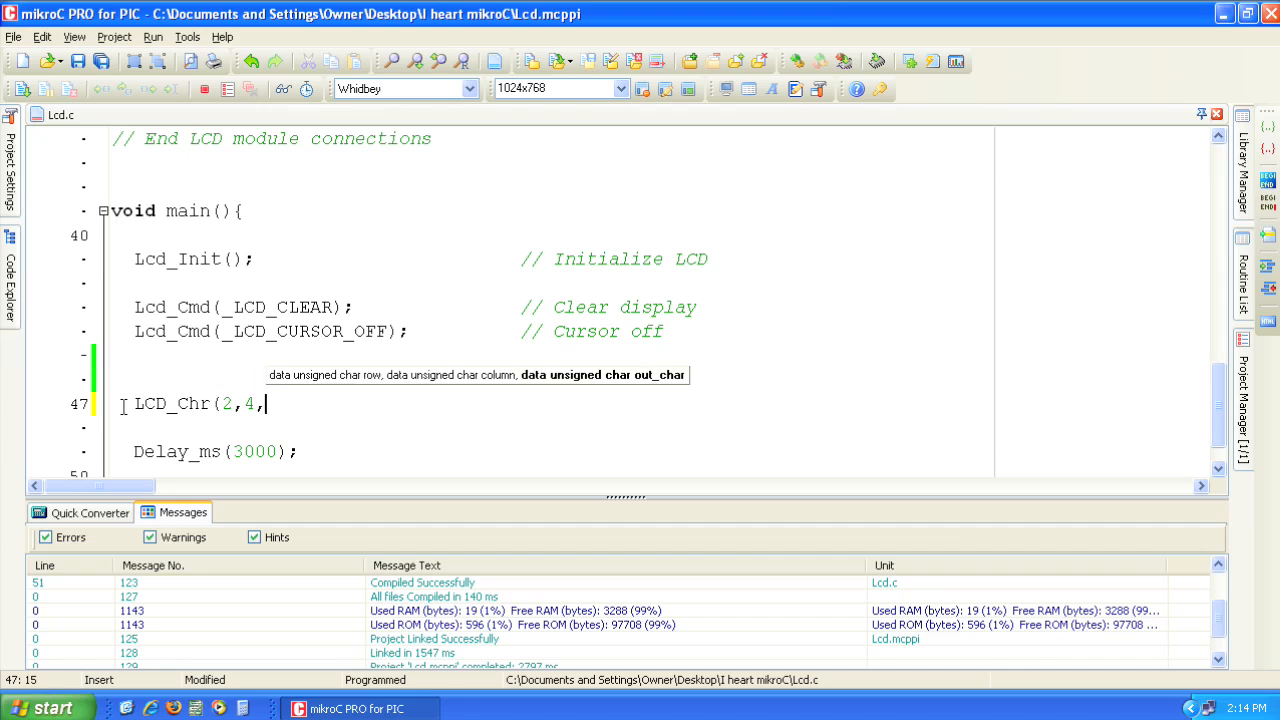
text('I');)
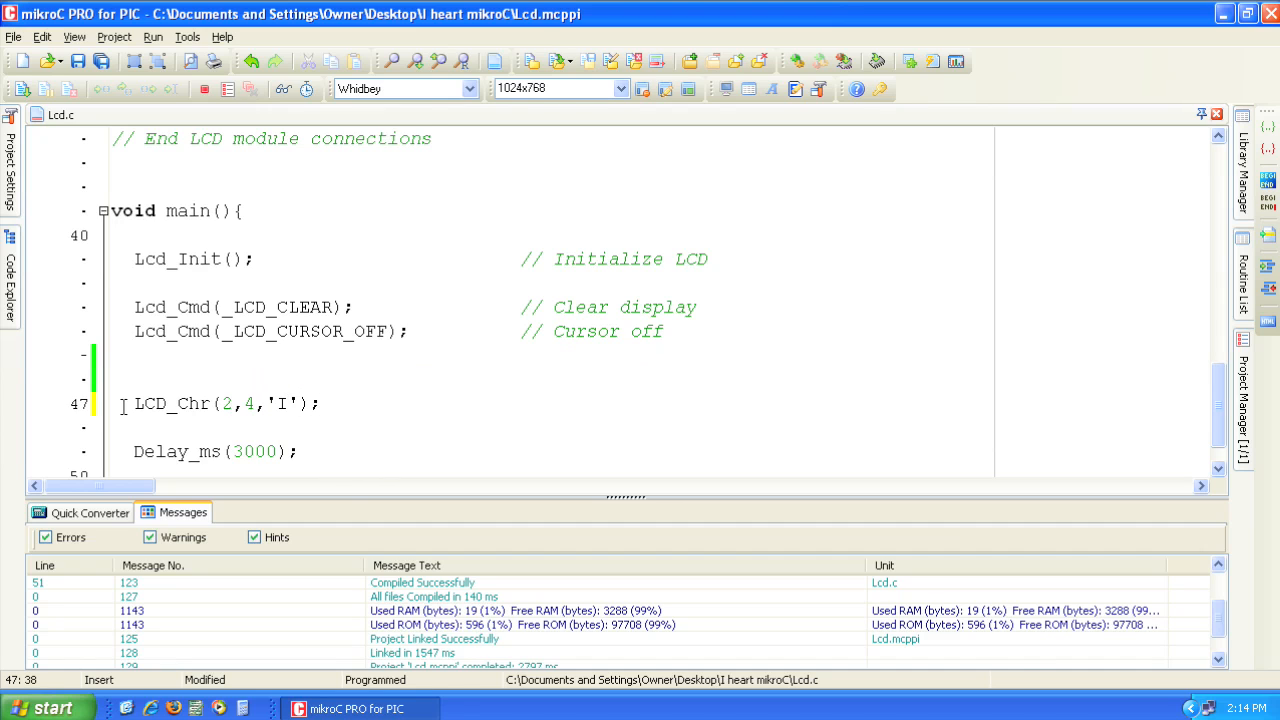
text(//Write the let)
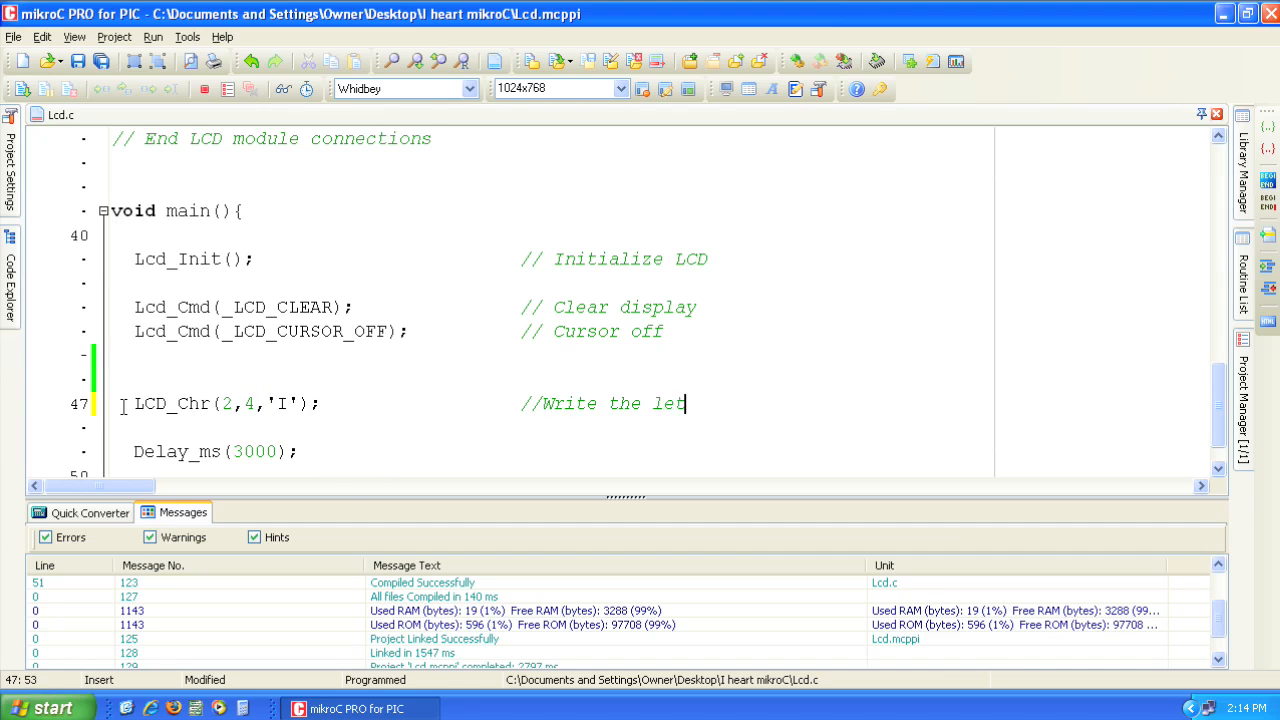
text(ter I on the LCD)
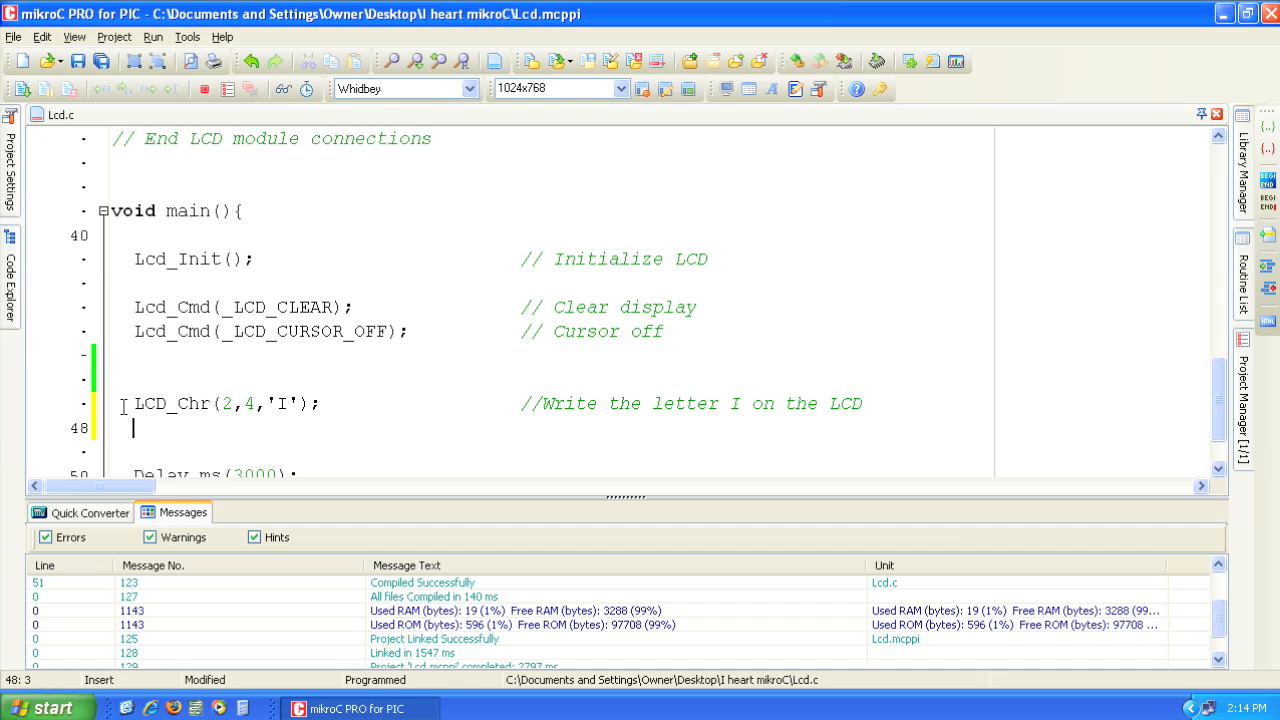
Add Lcd_Out(2,8,"mikroC"); with its explanatory comment
text(I)
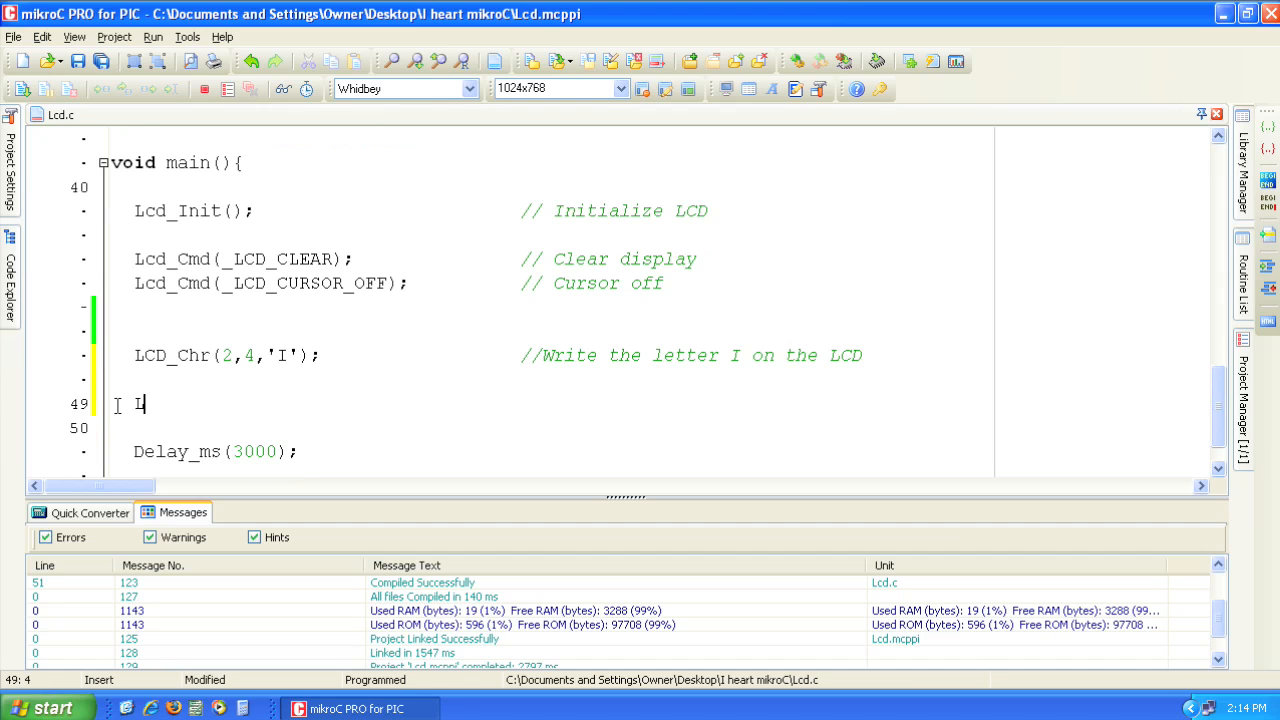
text(cd_Out(2,)
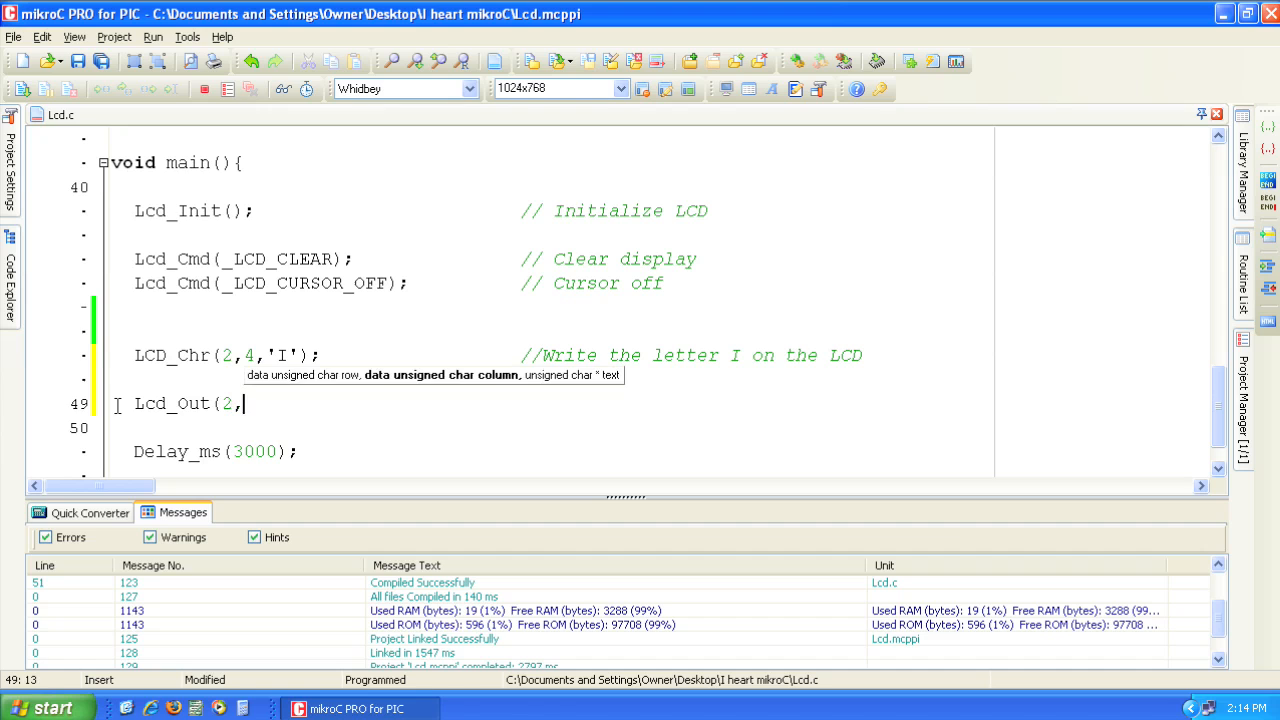
text(8,"mikroC");             //Write the word mikroC on the)
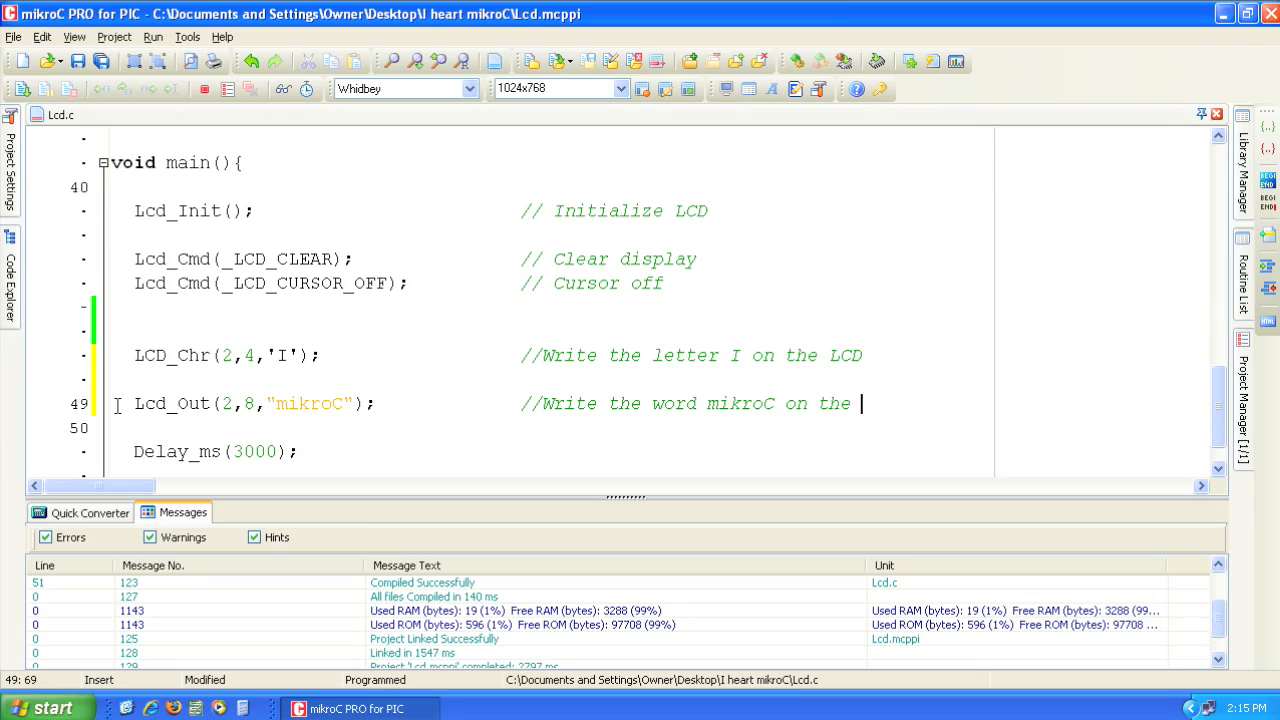
text(LCD)
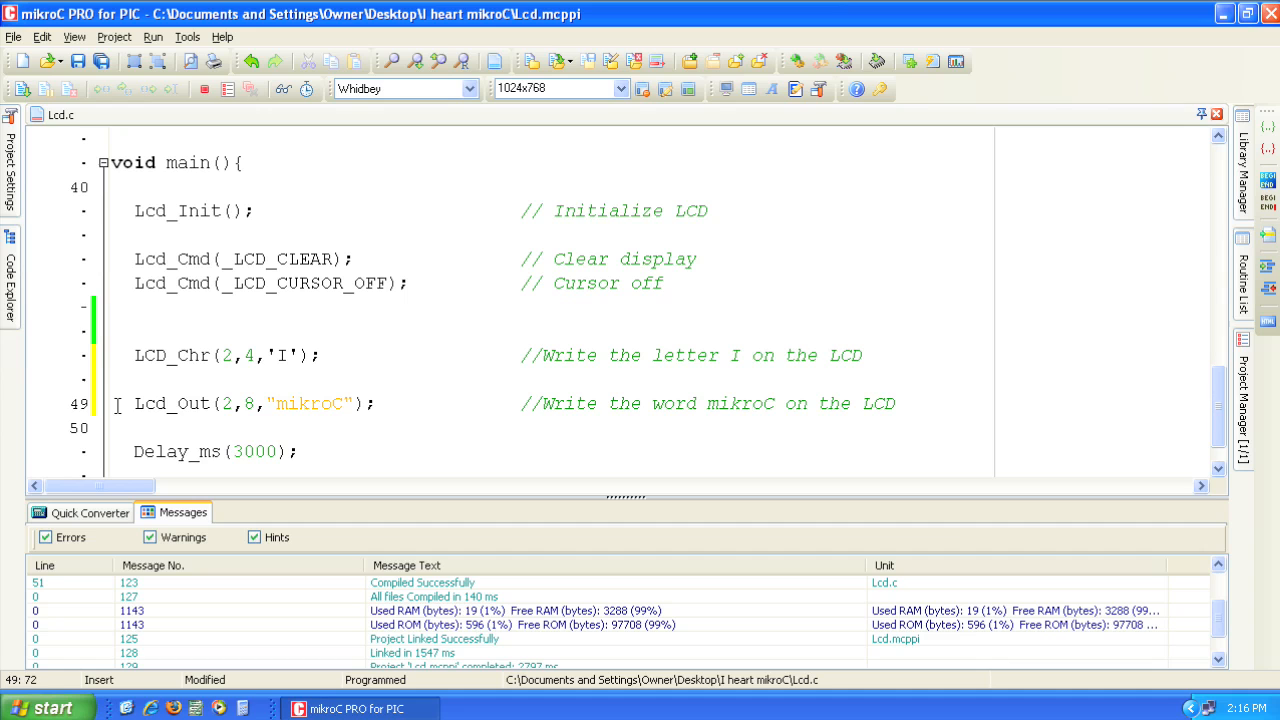
Open the LCD Custom Character tool and test-draw two pixels
click(187, 37)
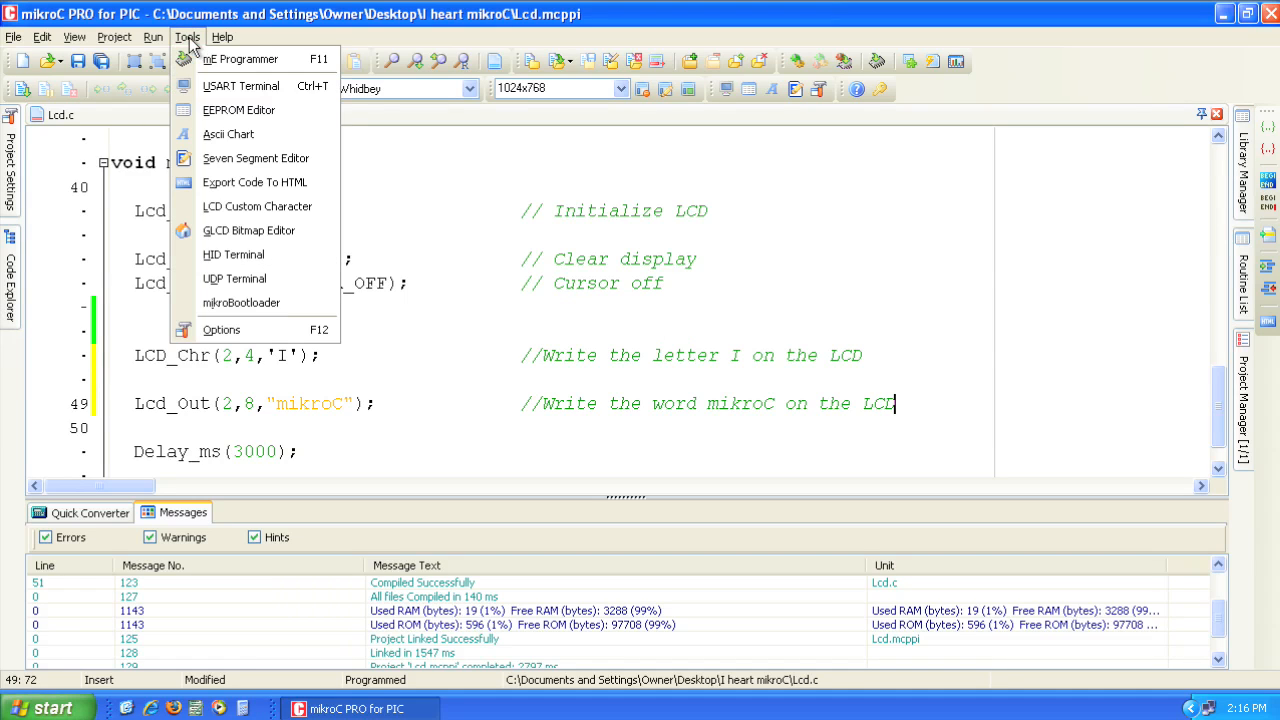
mouse_move(257, 206)
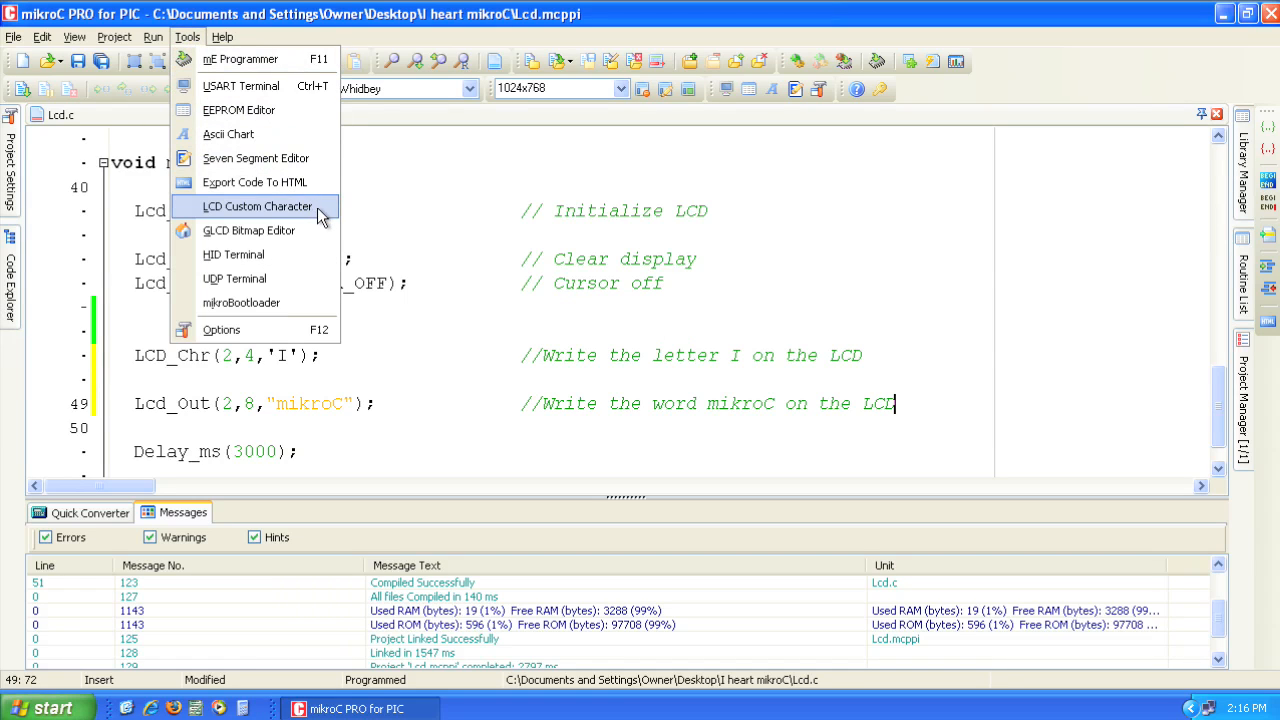
click(257, 206)
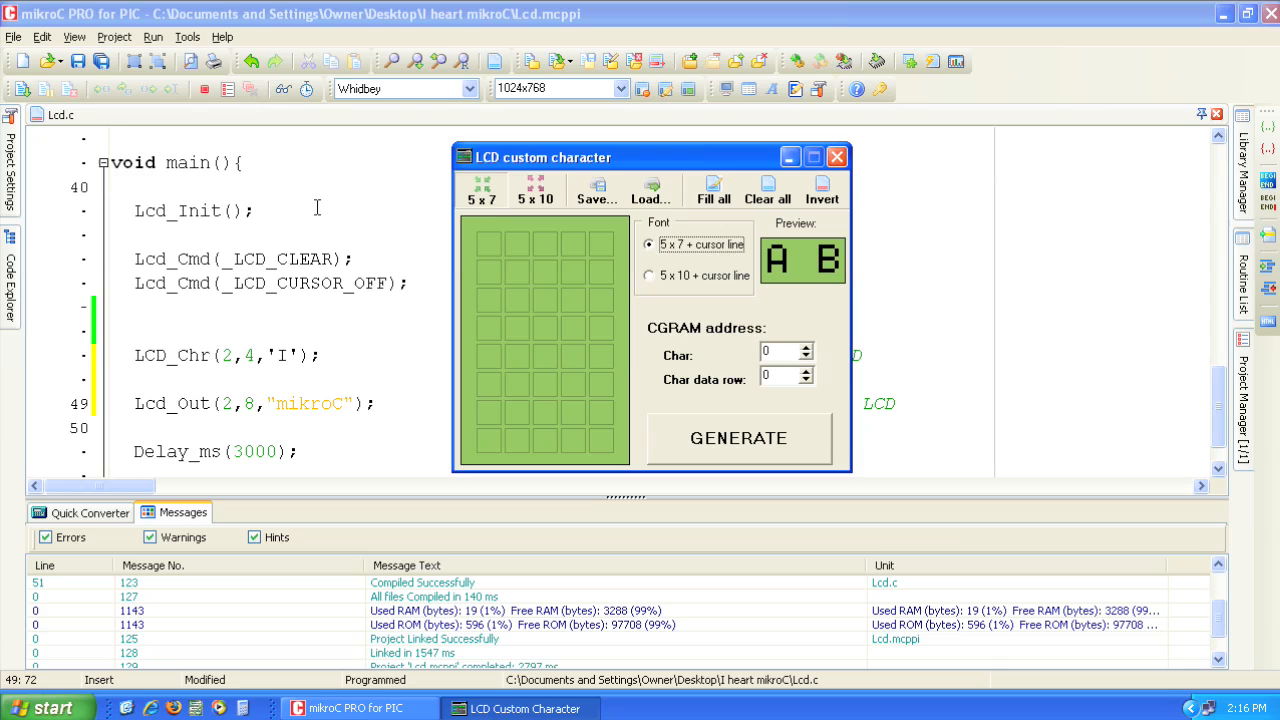
mouse_move(490, 250)
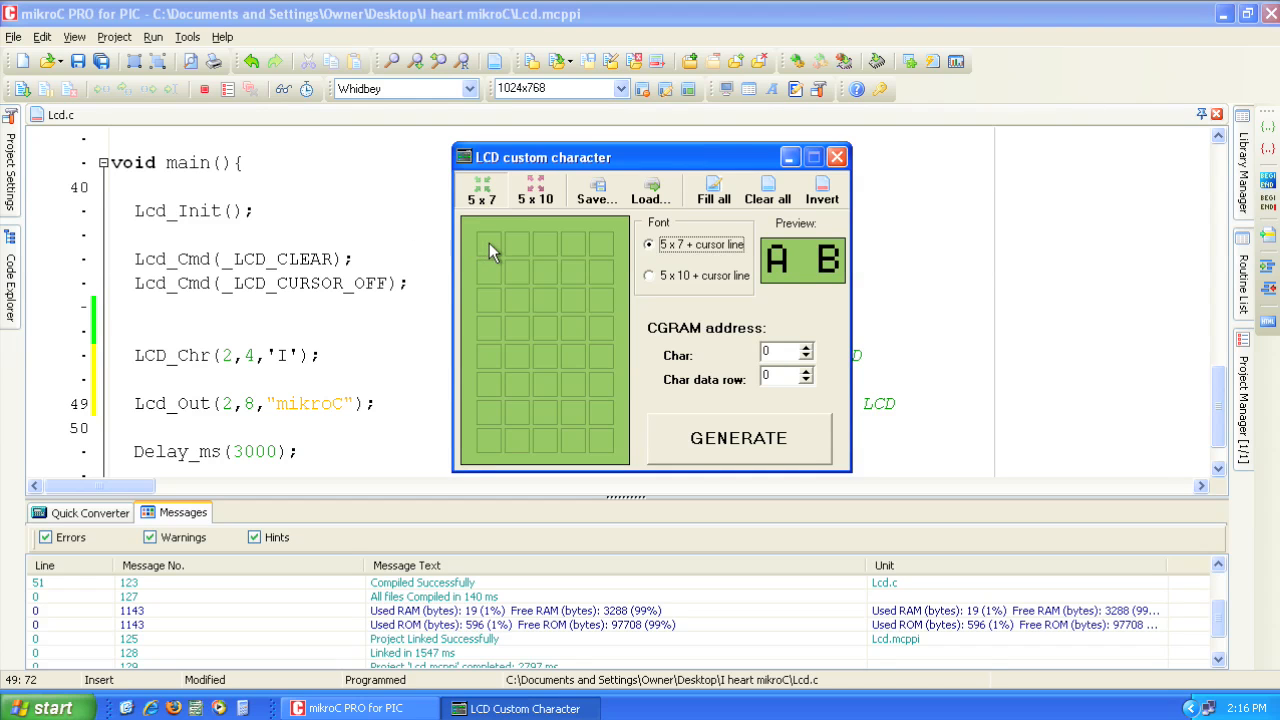
click(545, 272)
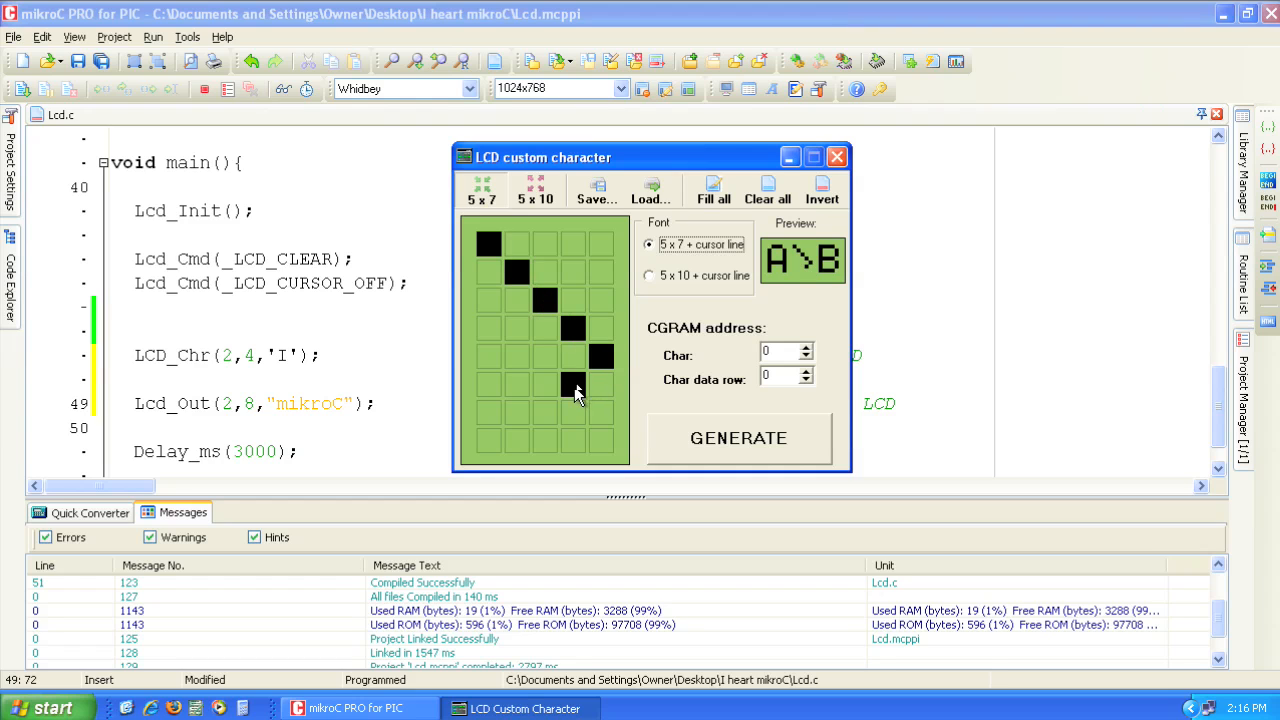
click(516, 440)
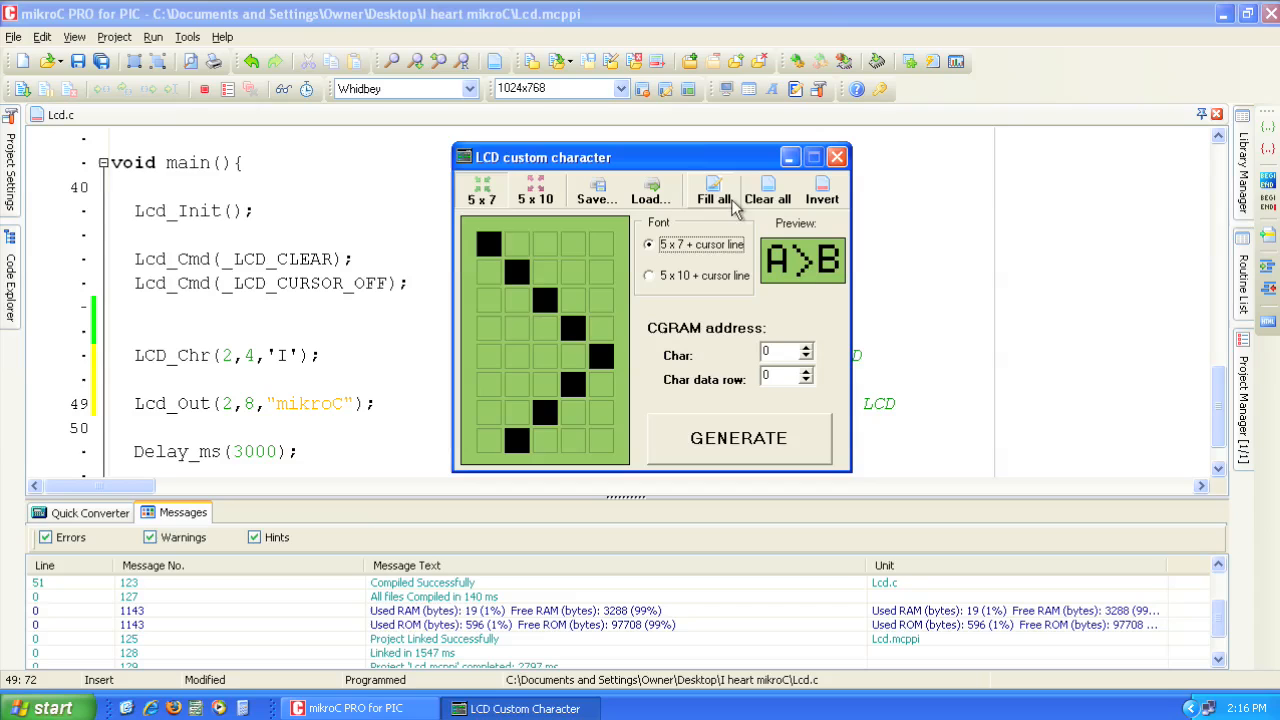
Clear the grid, draw a heart glyph, and generate its code
click(767, 190)
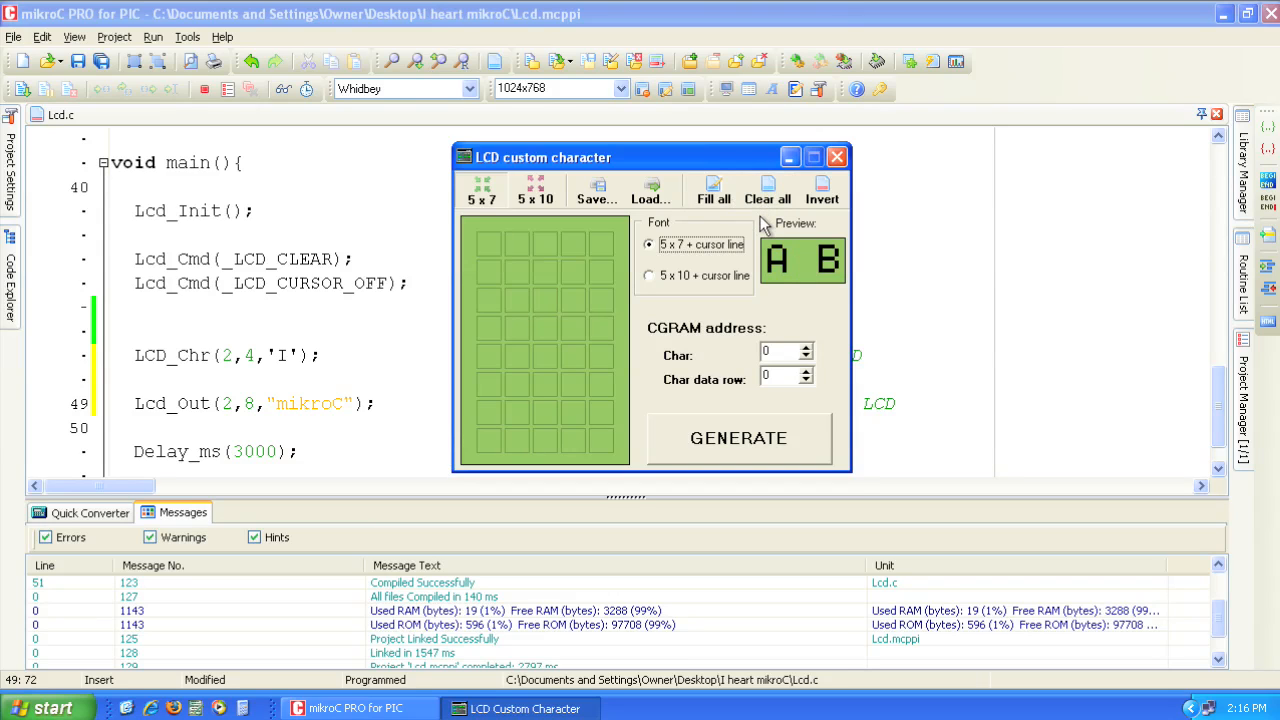
mouse_move(530, 270)
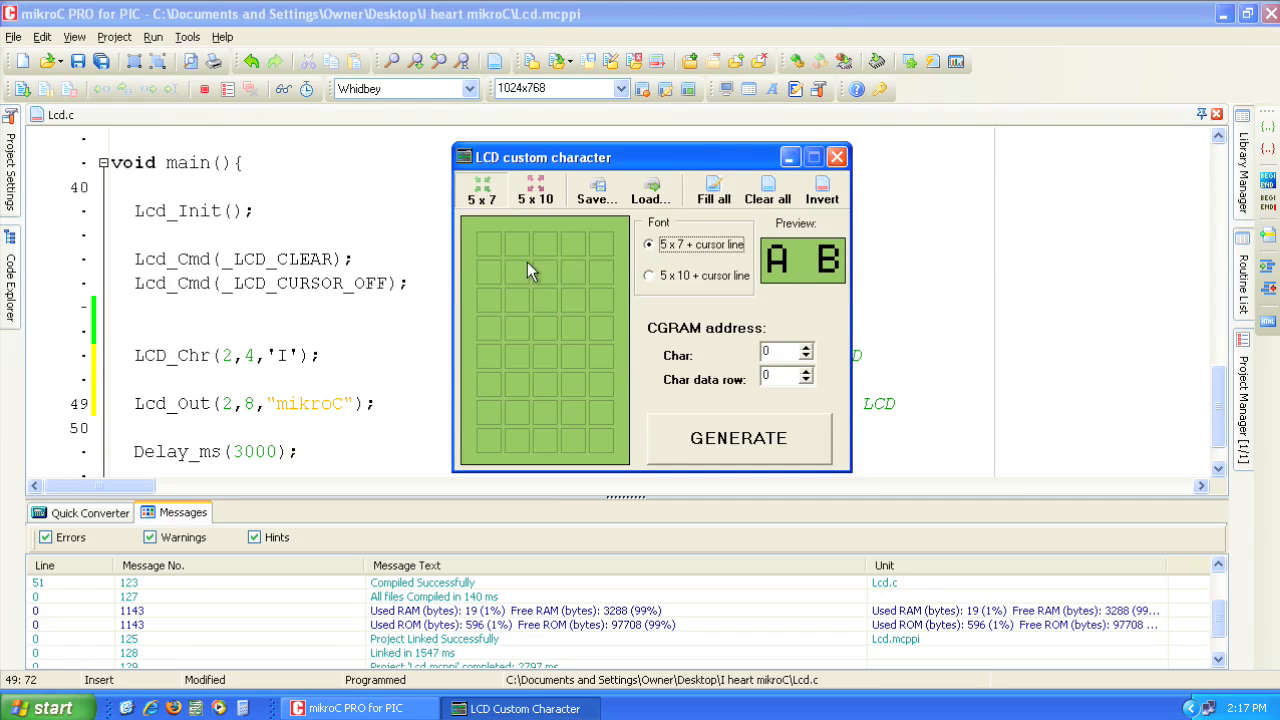
click(517, 273)
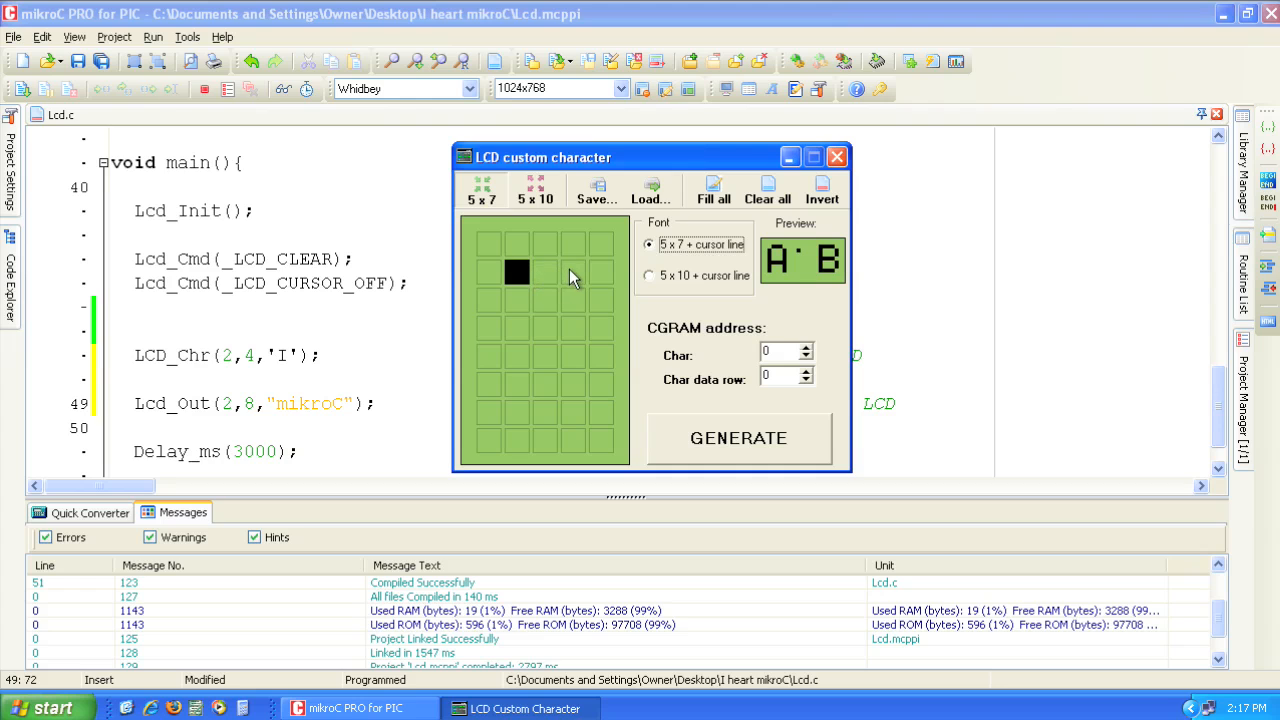
click(487, 300)
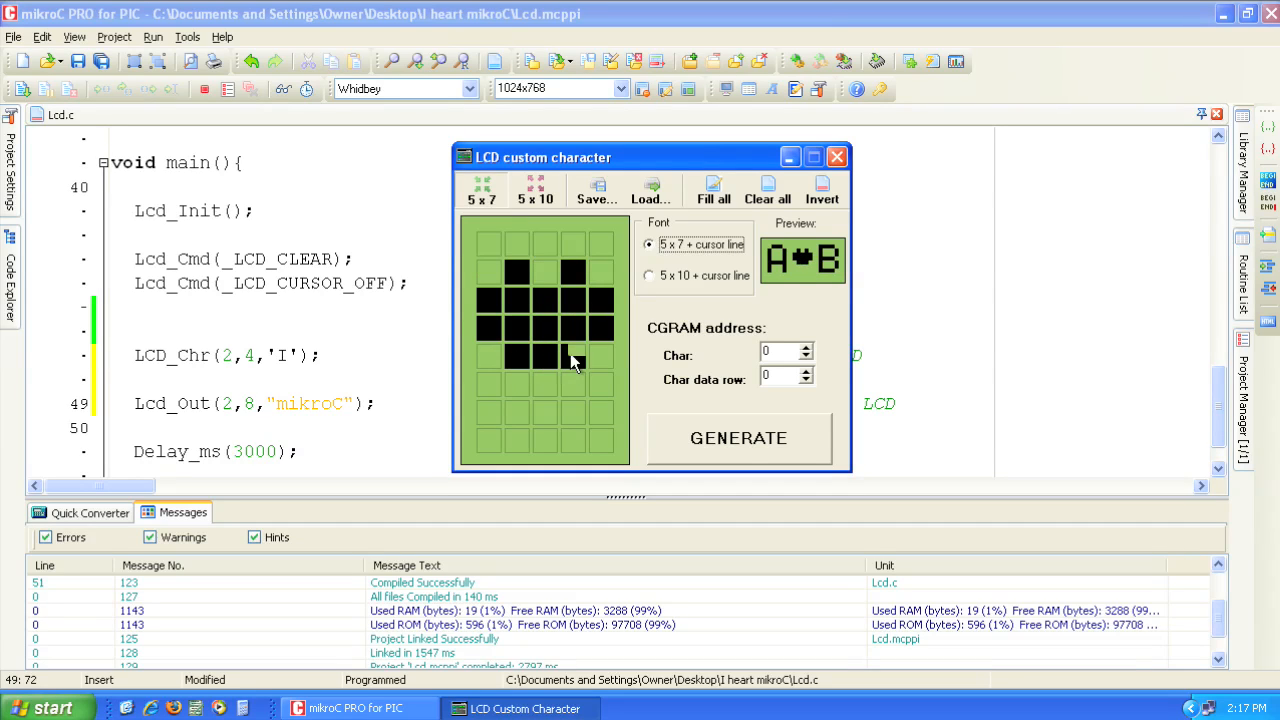
click(548, 388)
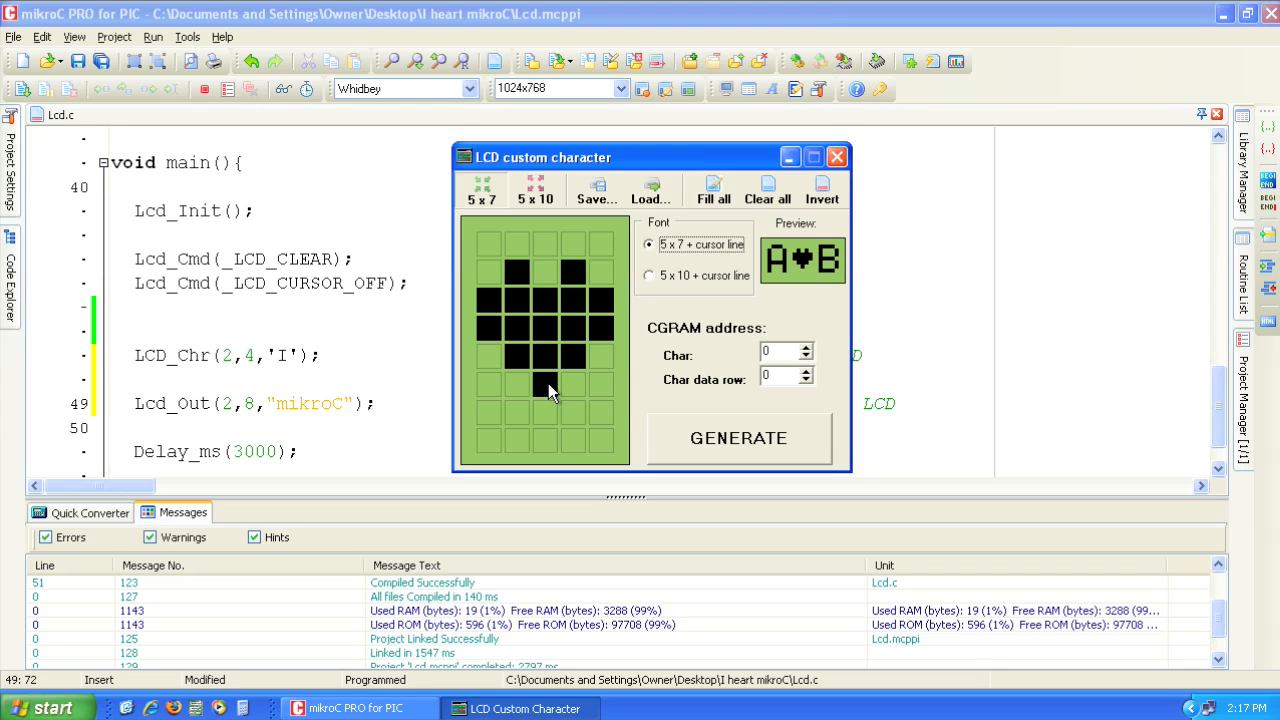
click(738, 438)
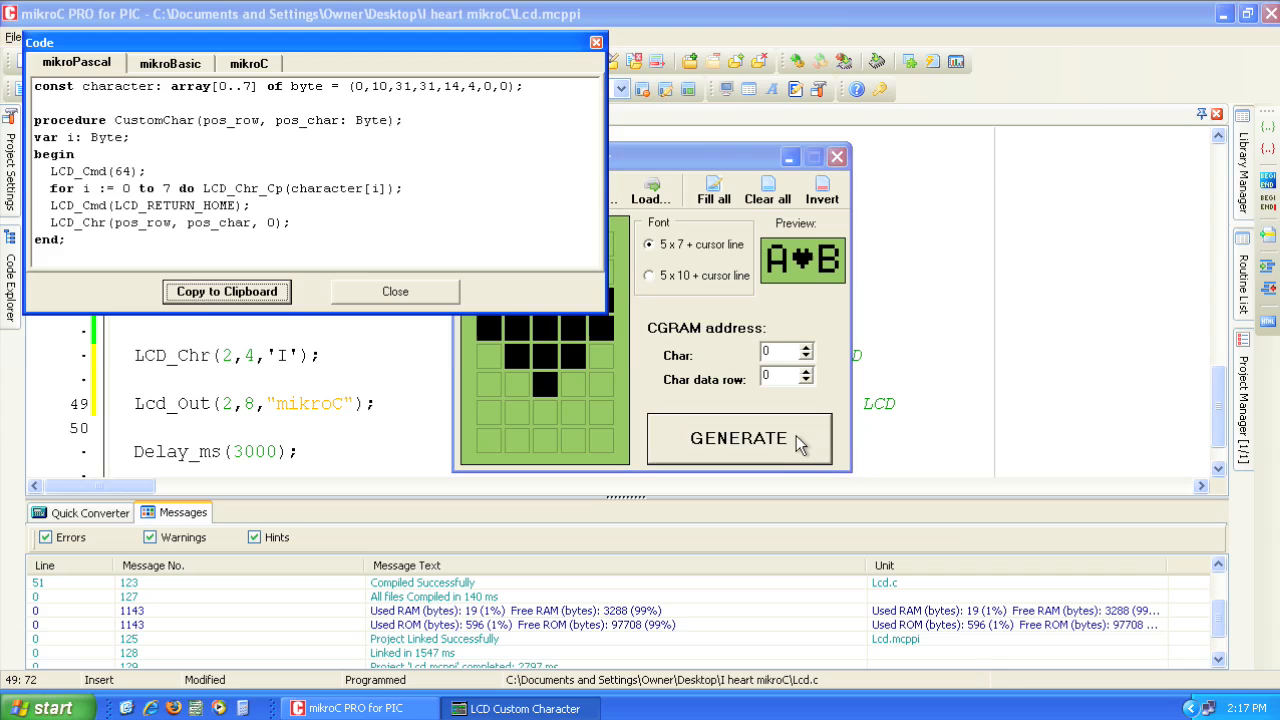
mouse_move(343, 95)
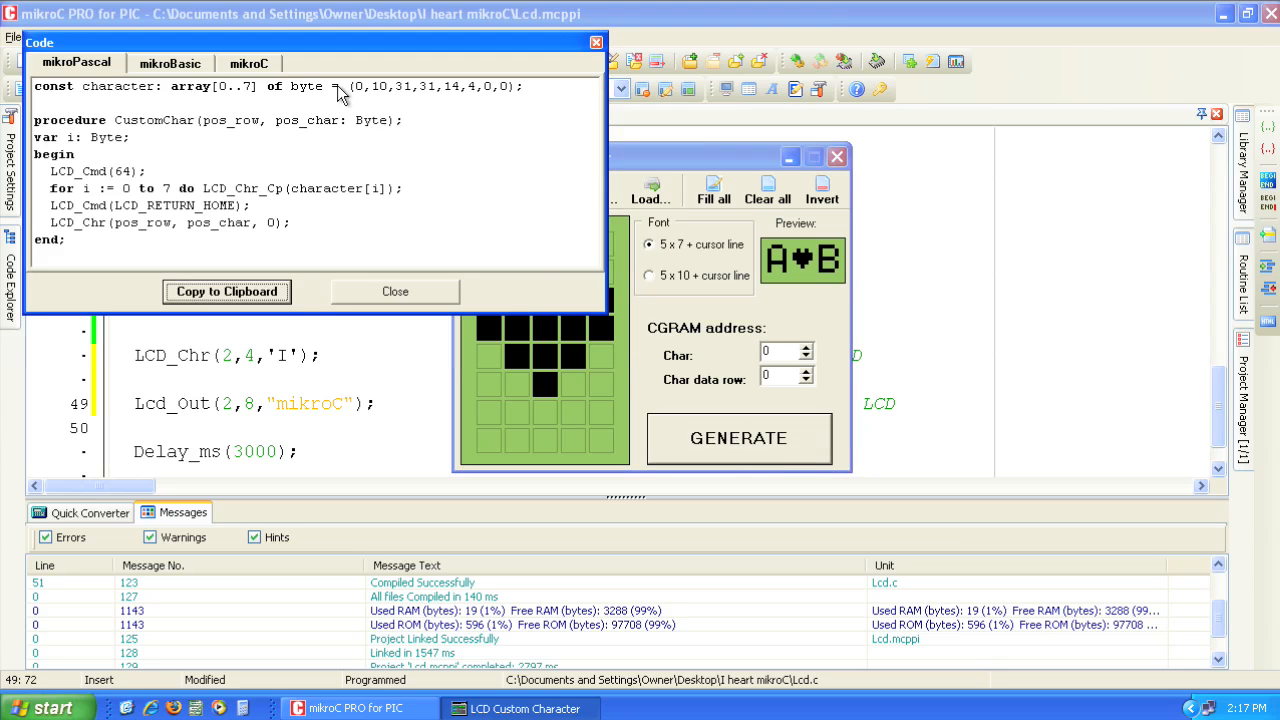
Copy the heart character's mikroC code to the clipboard and close the tool
click(248, 62)
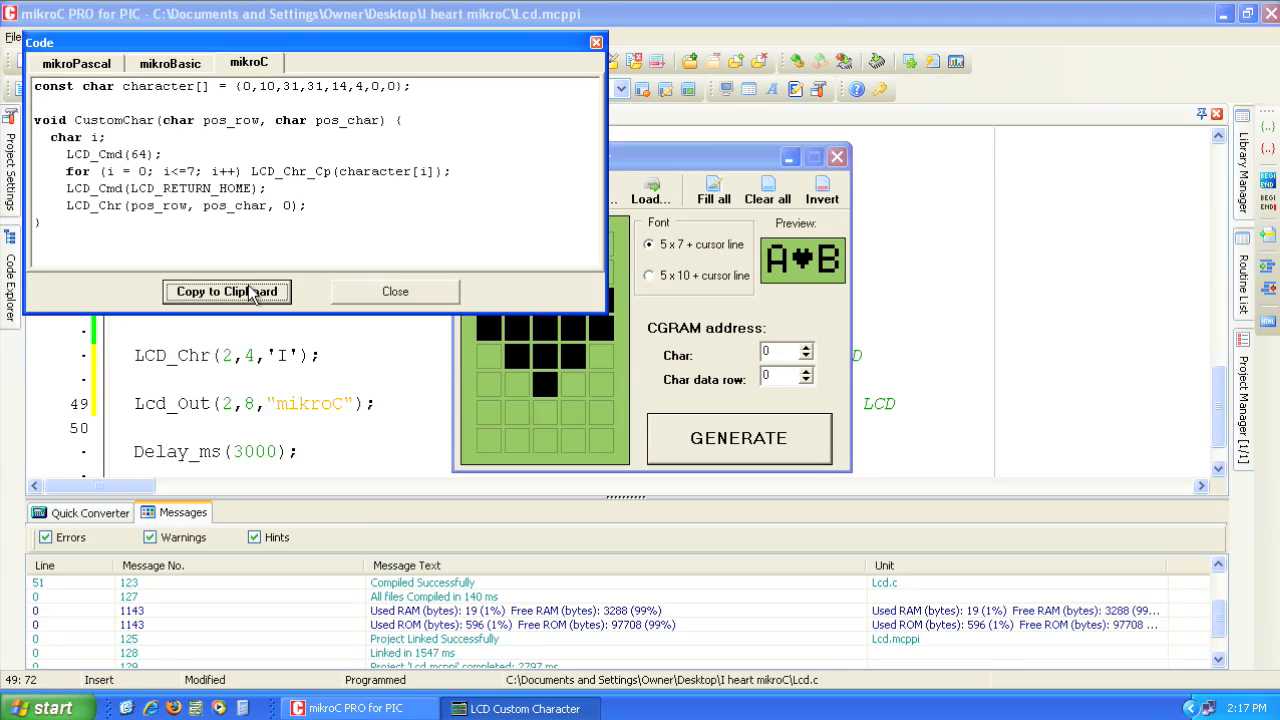
click(394, 291)
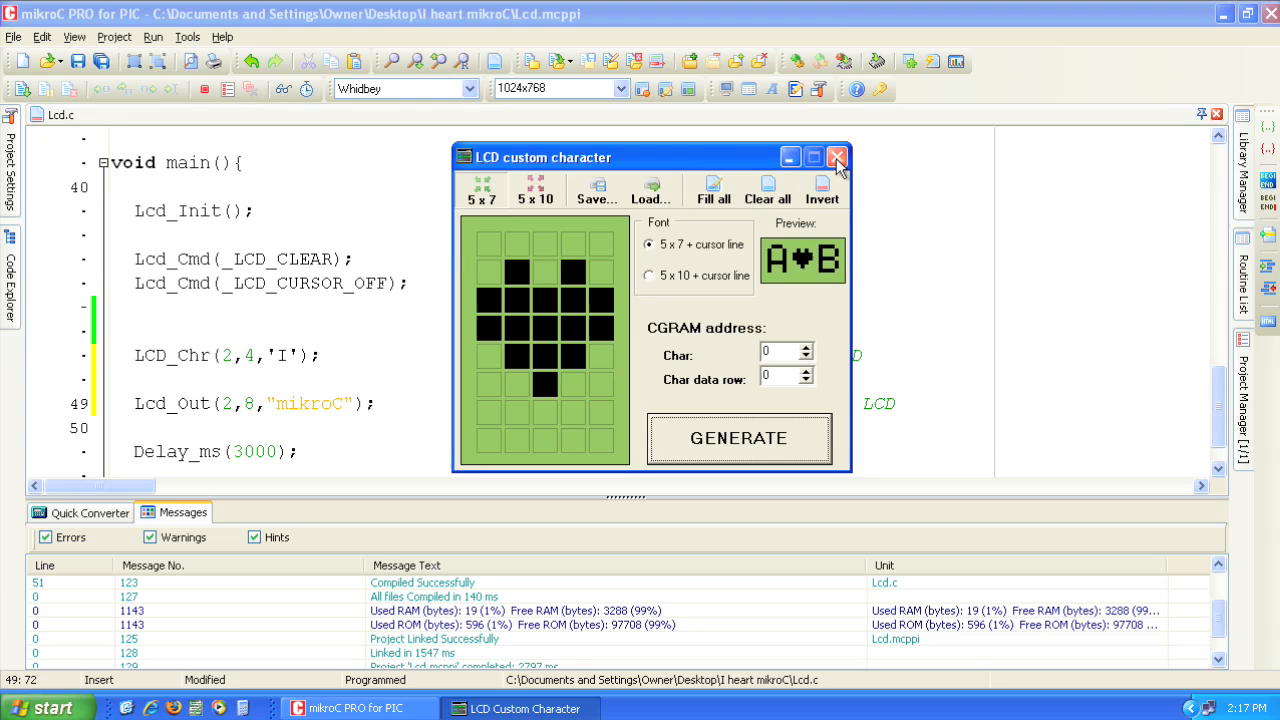
click(836, 157)
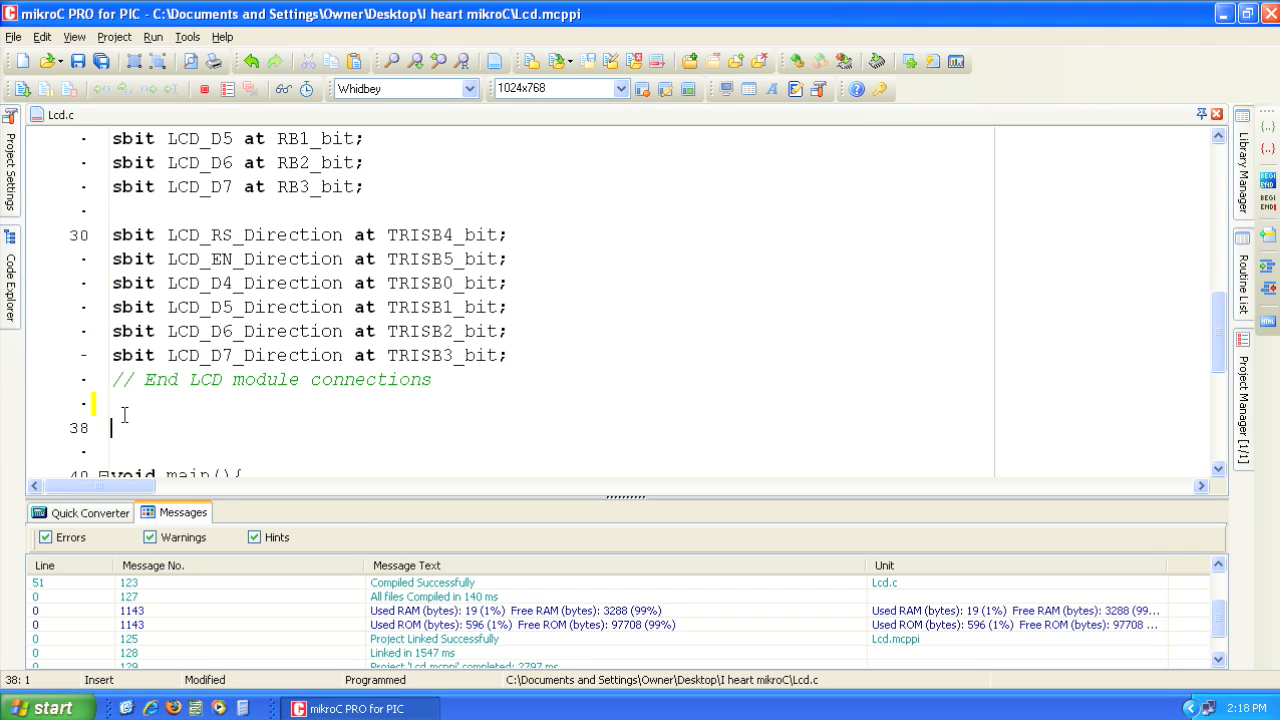
Paste the heart array and CustomChar function, correct _LCD_RETURN_HOME, and build
click(42, 37)
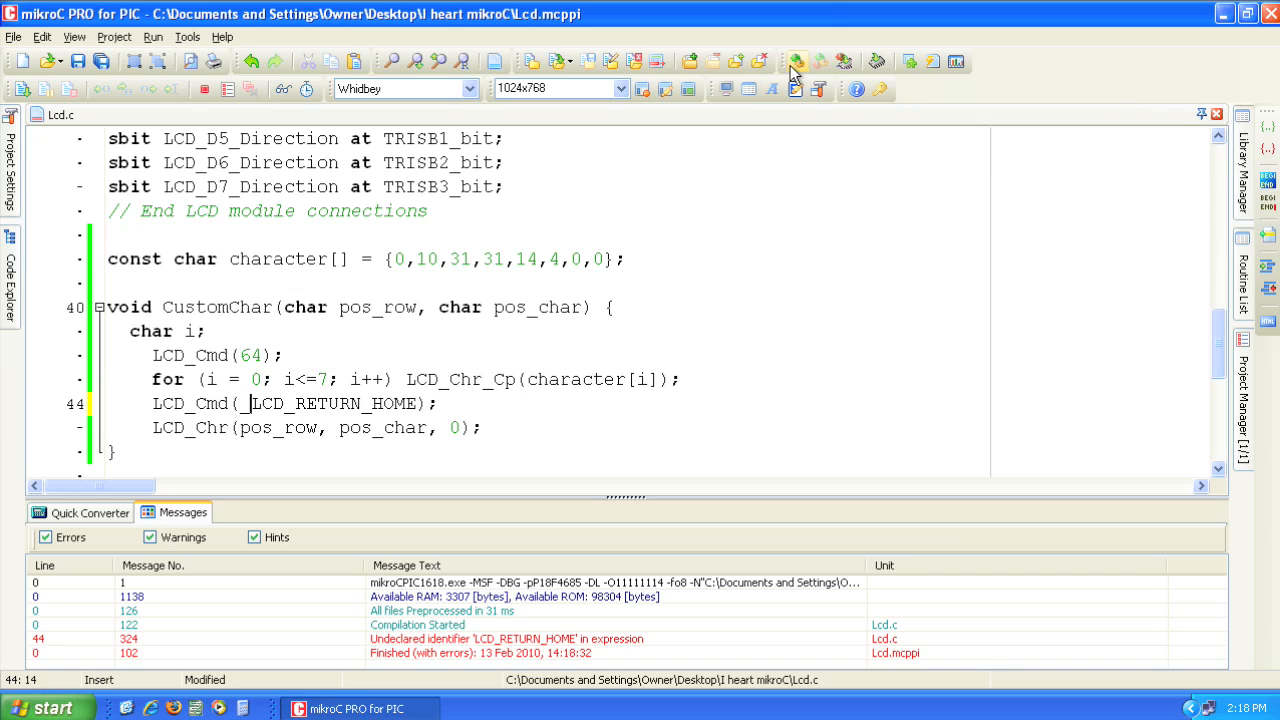
click(795, 62)
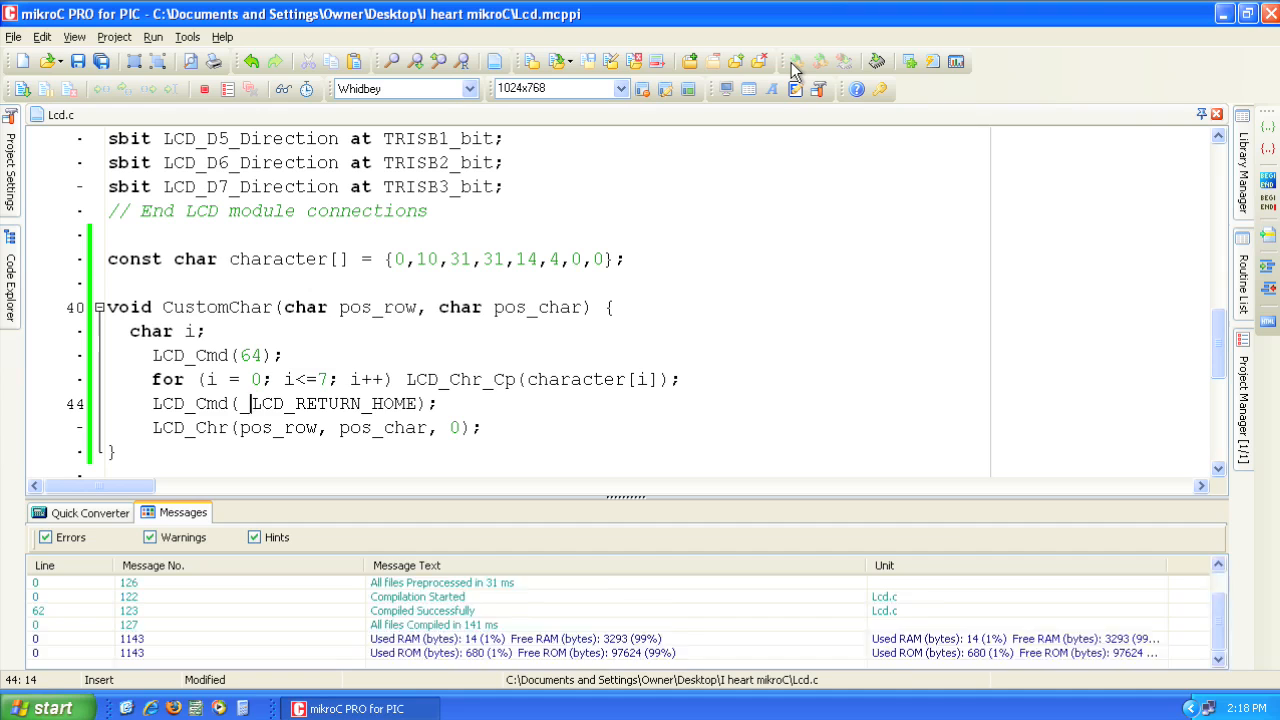
click(795, 62)
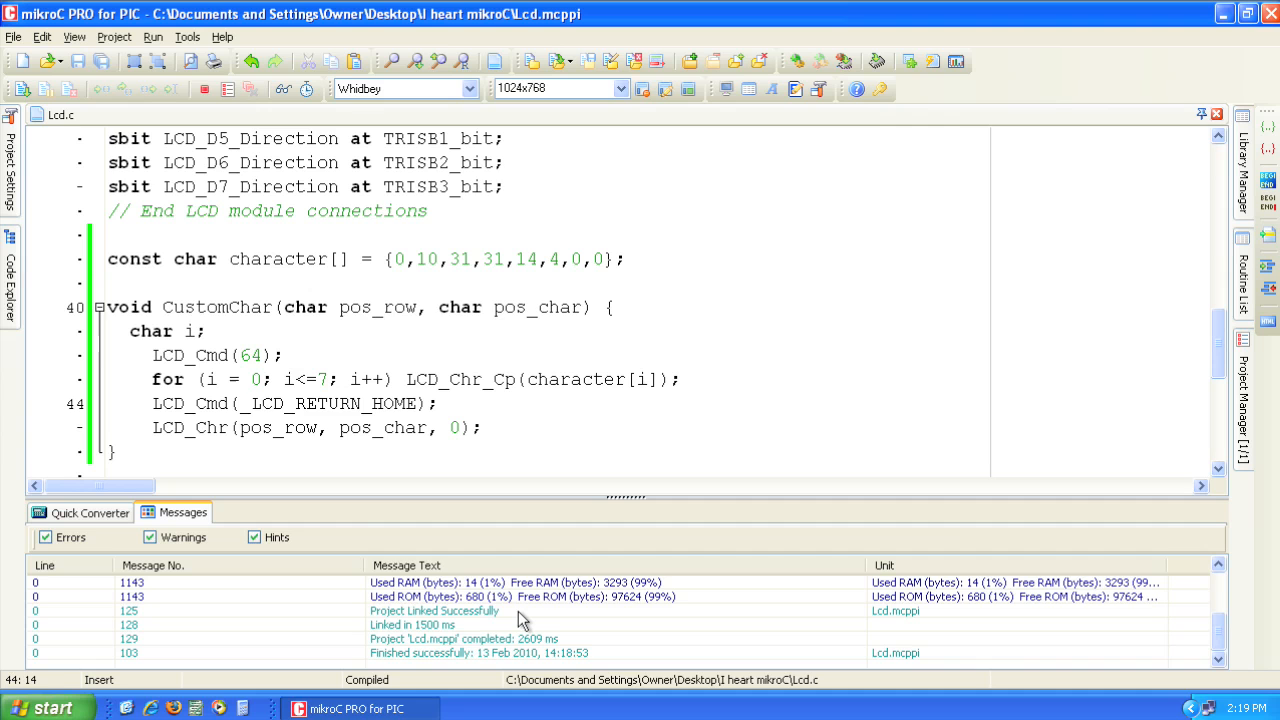
mouse_move(1220, 367)
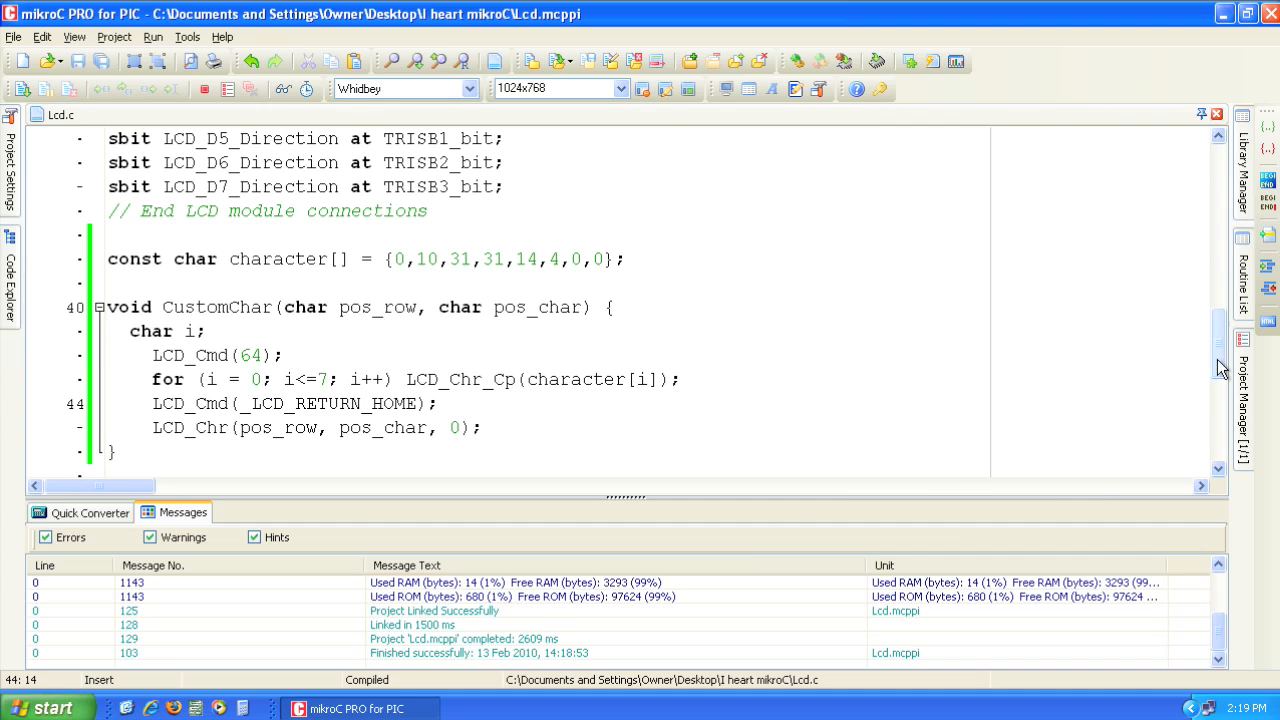
Insert CustomChar(2,6); commented 'Draw the heart' between LCD_Chr and Lcd_Out, then rebuild
scroll(down, 3)
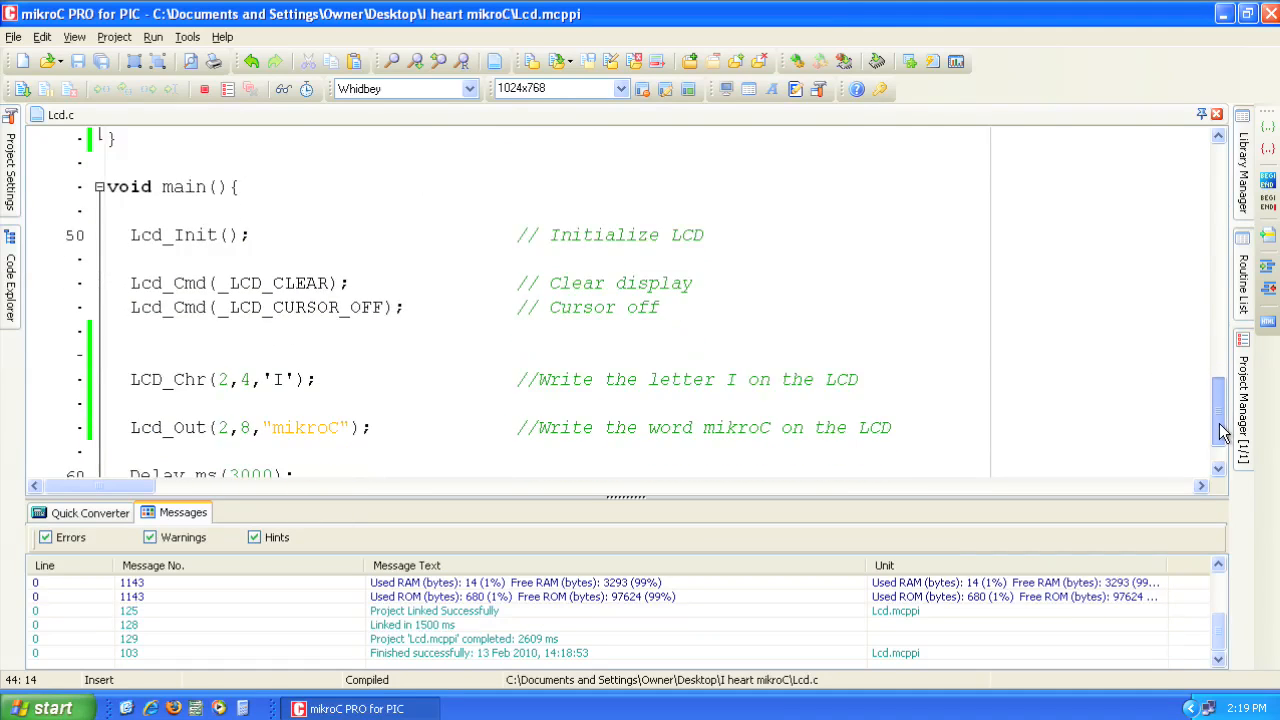
scroll(down, 3)
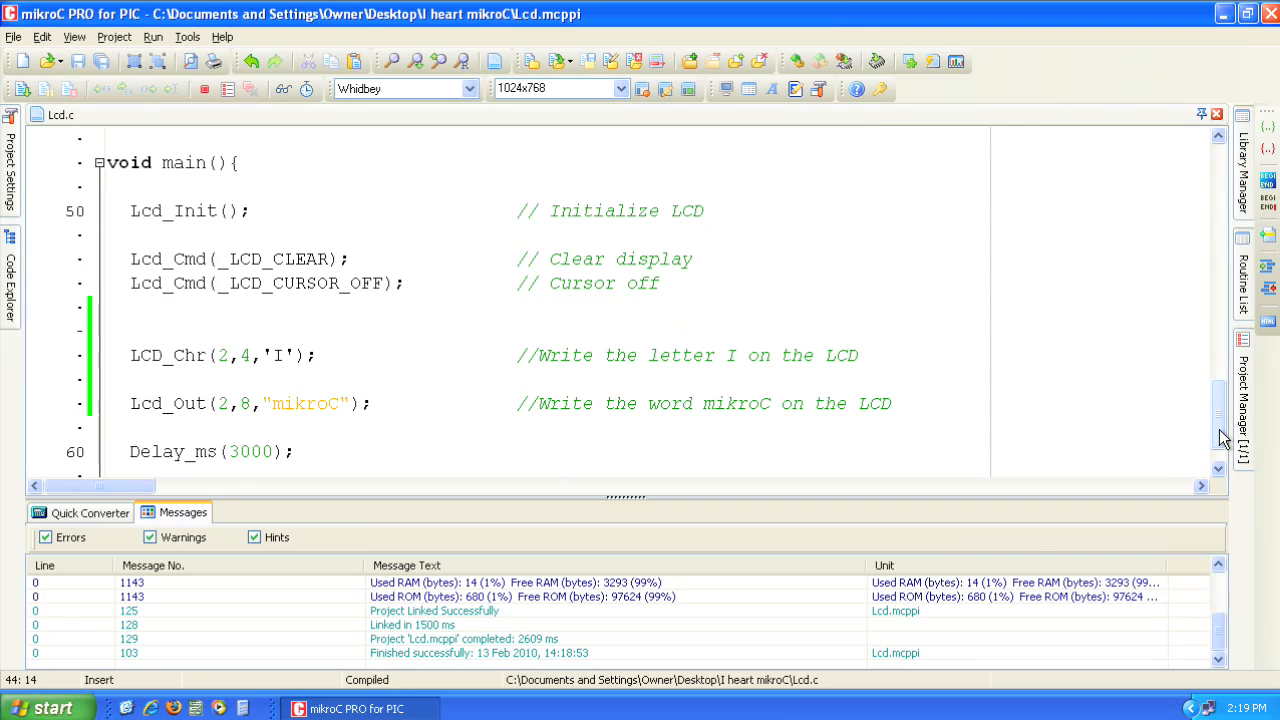
mouse_move(348, 385)
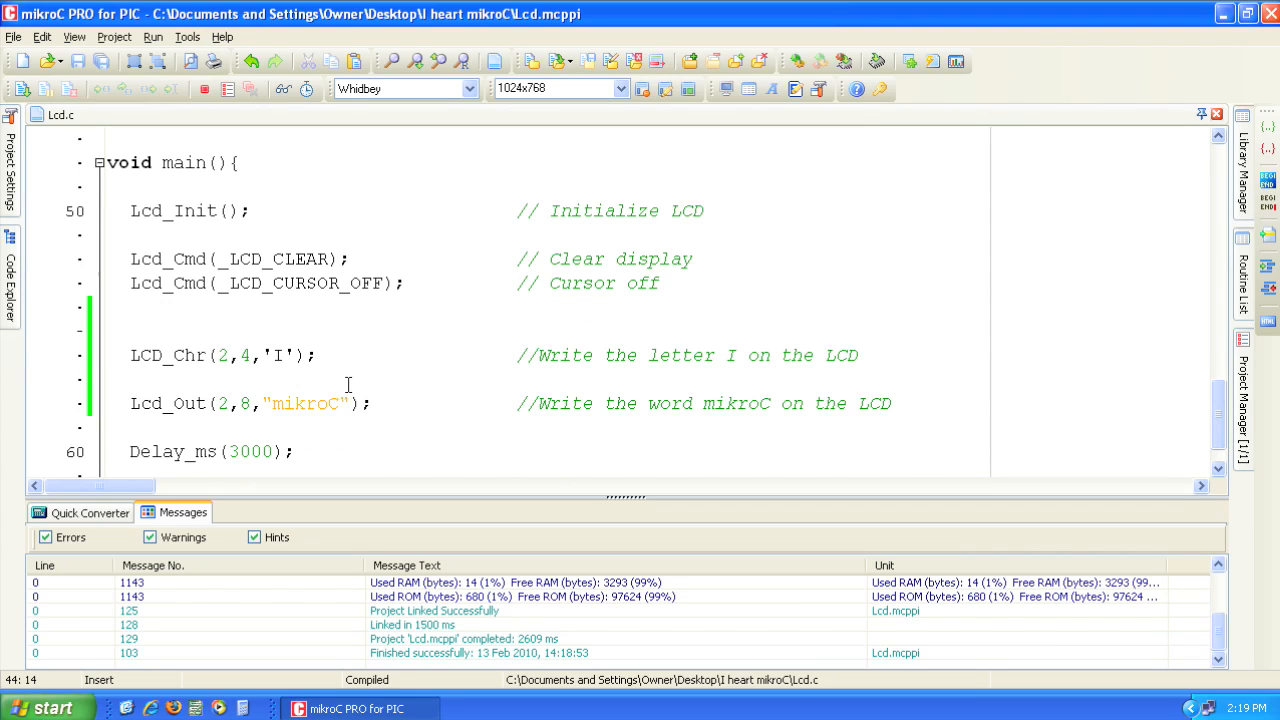
click(133, 378)
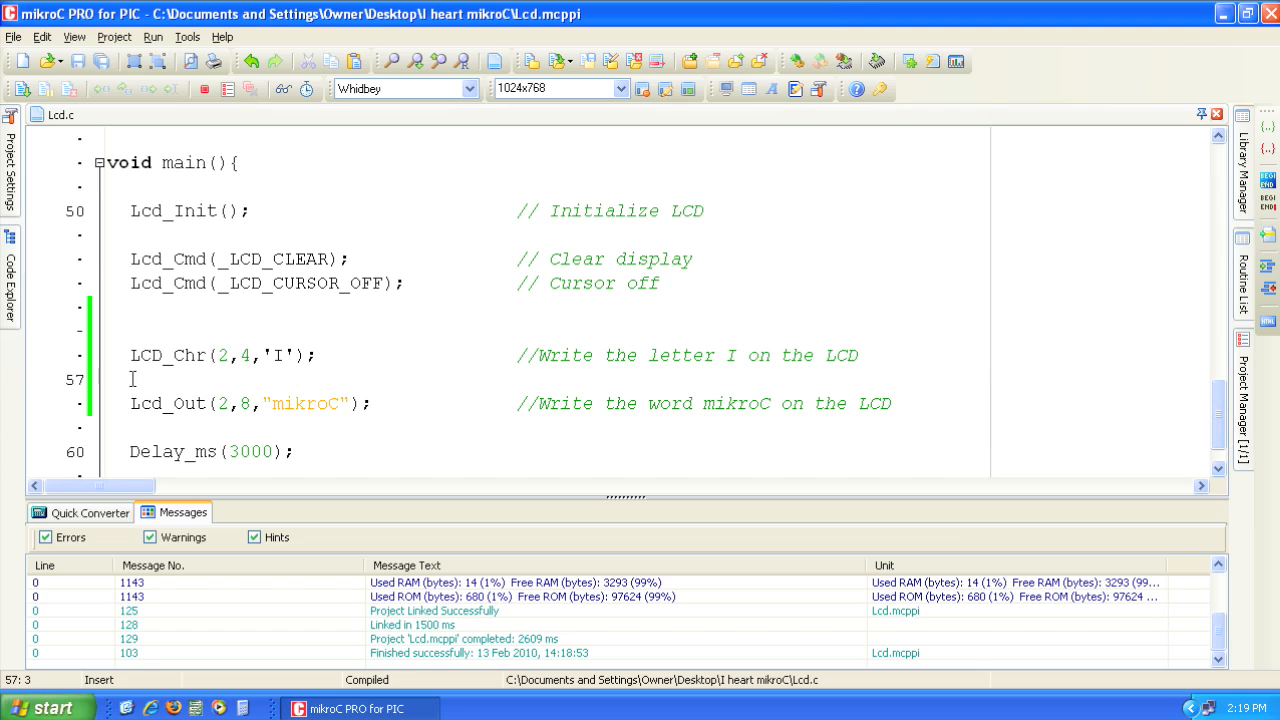
text(CustomChar(2)
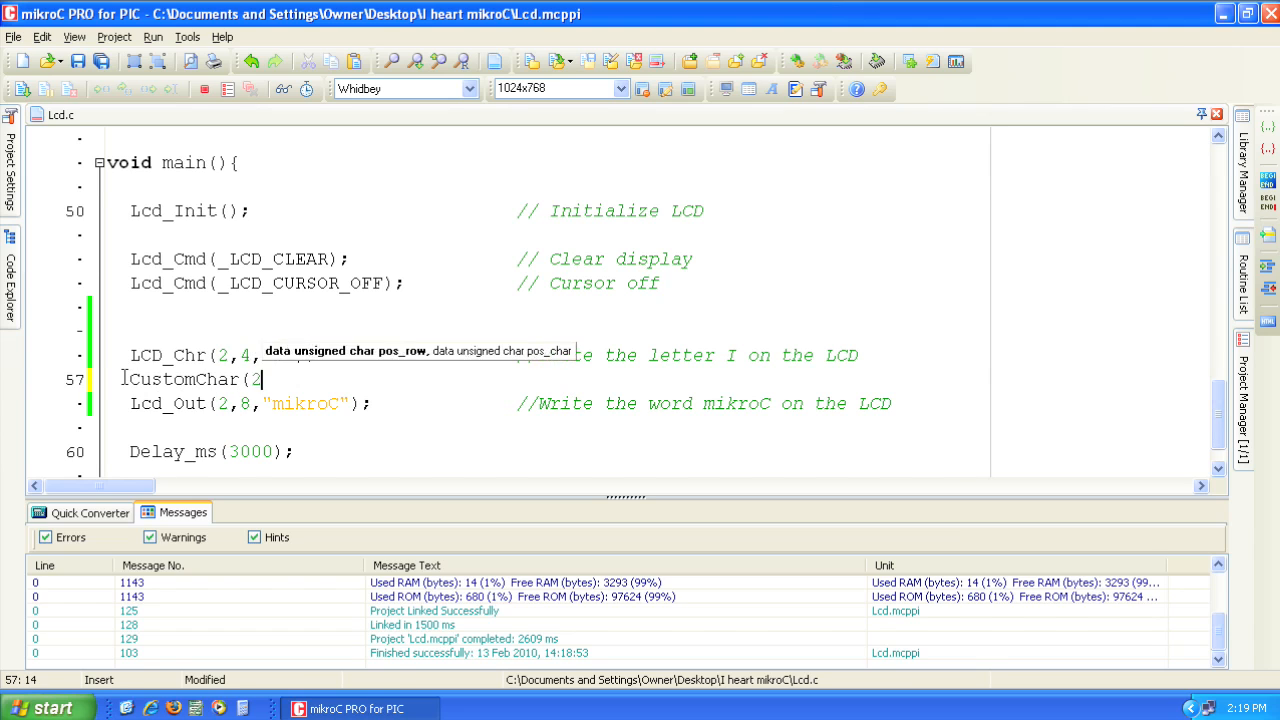
text(,6);                //)
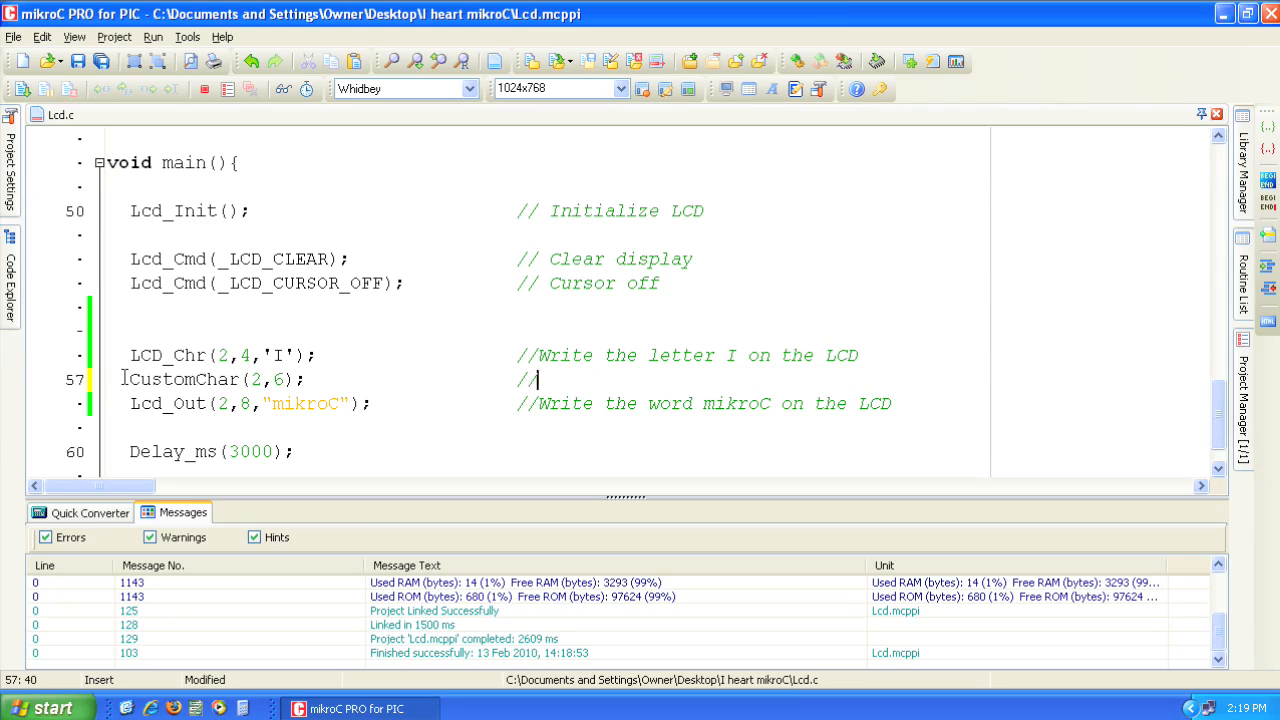
text(Draw the heart shape on the LCD)
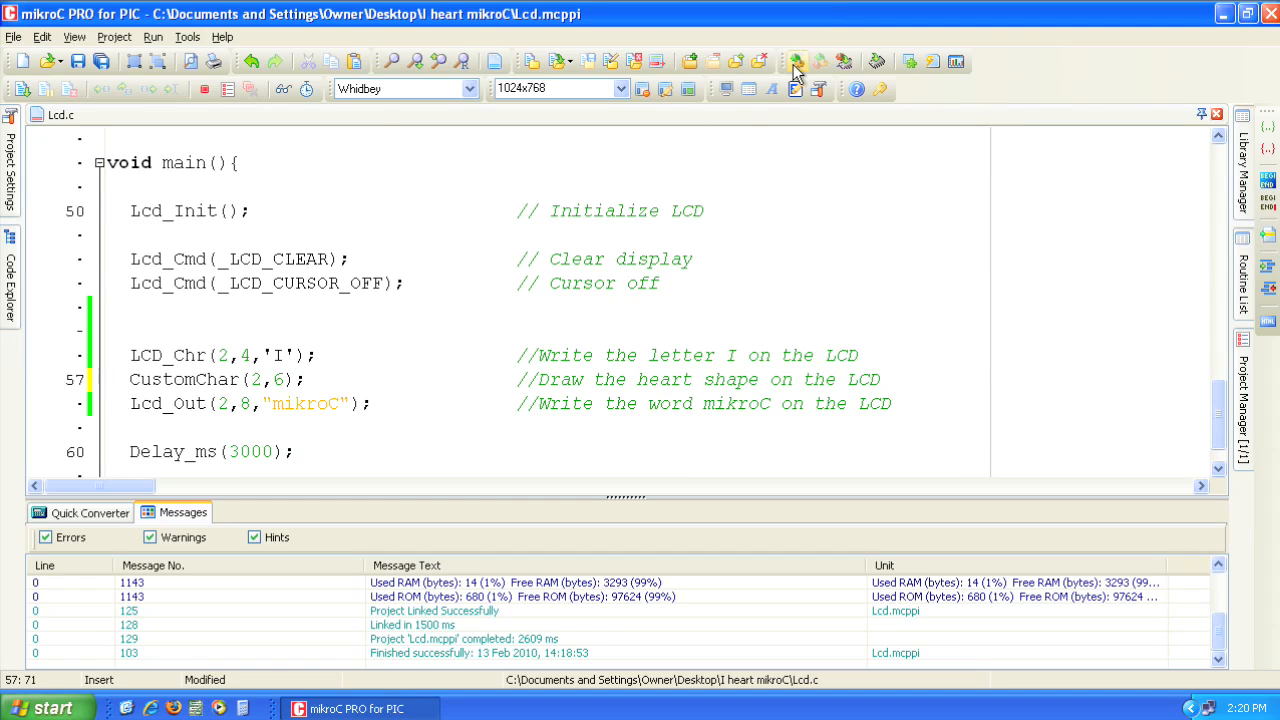
click(795, 62)
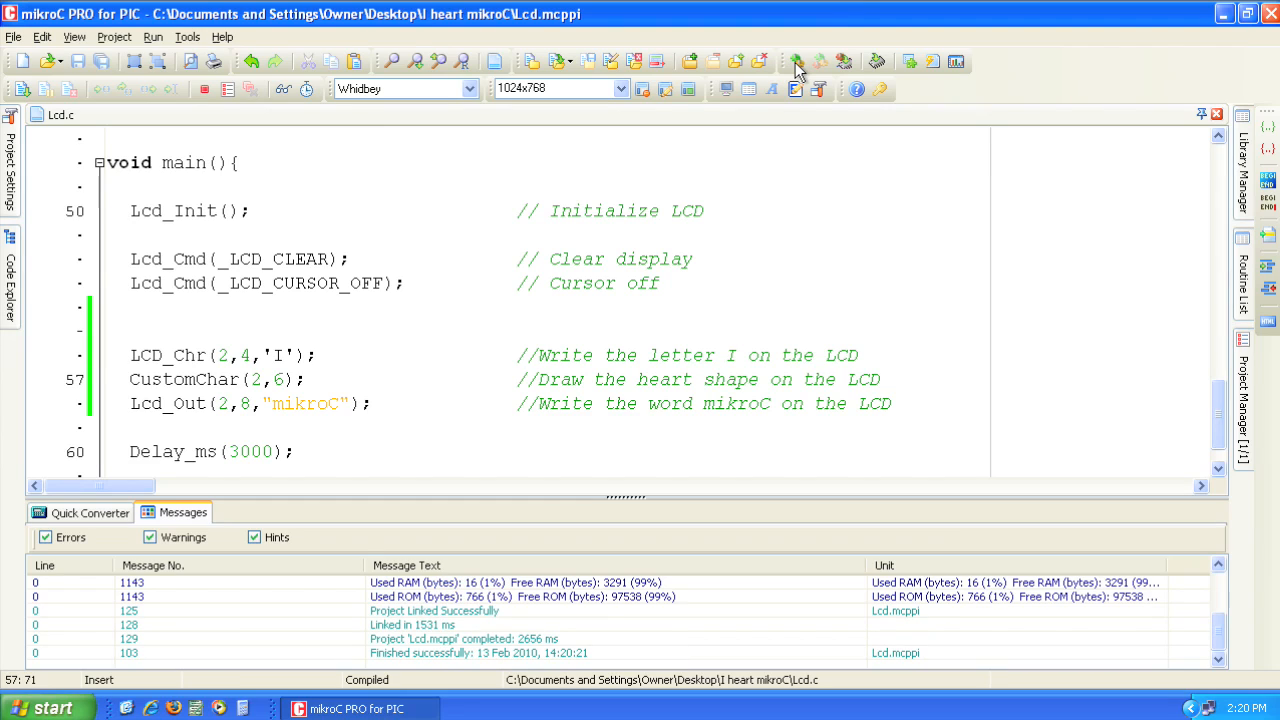
click(878, 379)
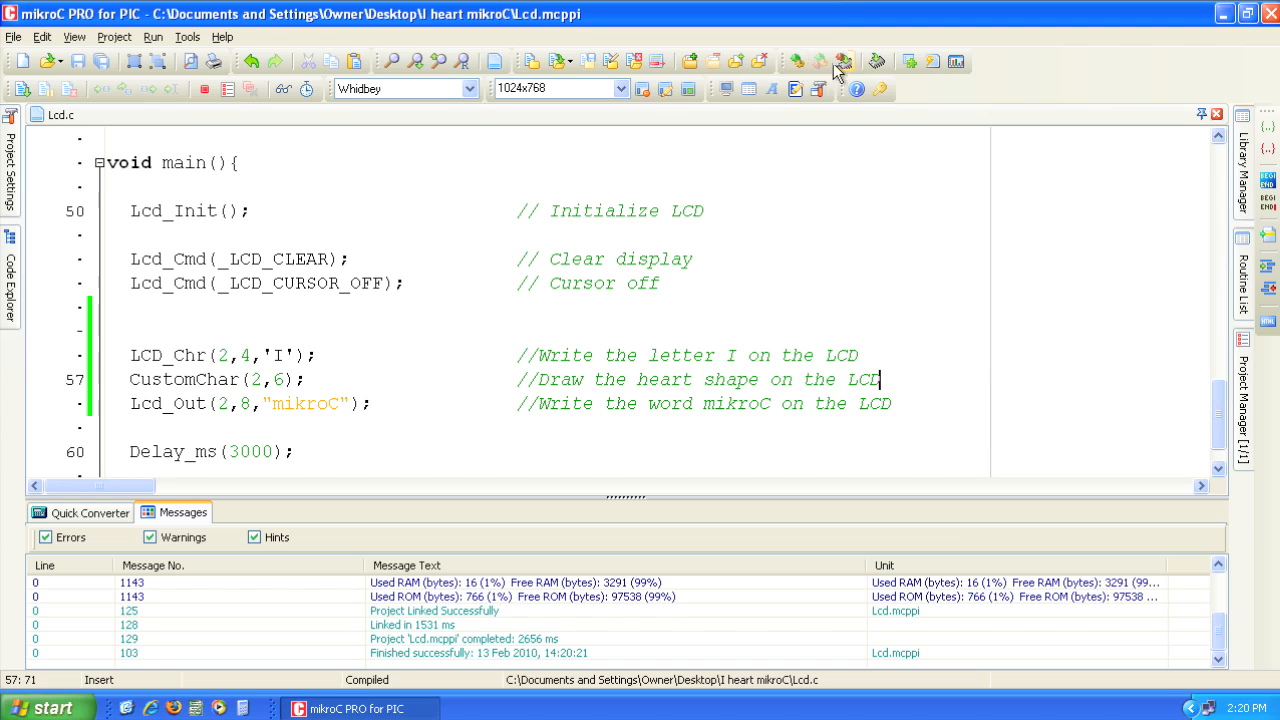
Build and program LCD.HEX onto the PIC18F4685 through PicFLASH, verifying program memory
click(876, 62)
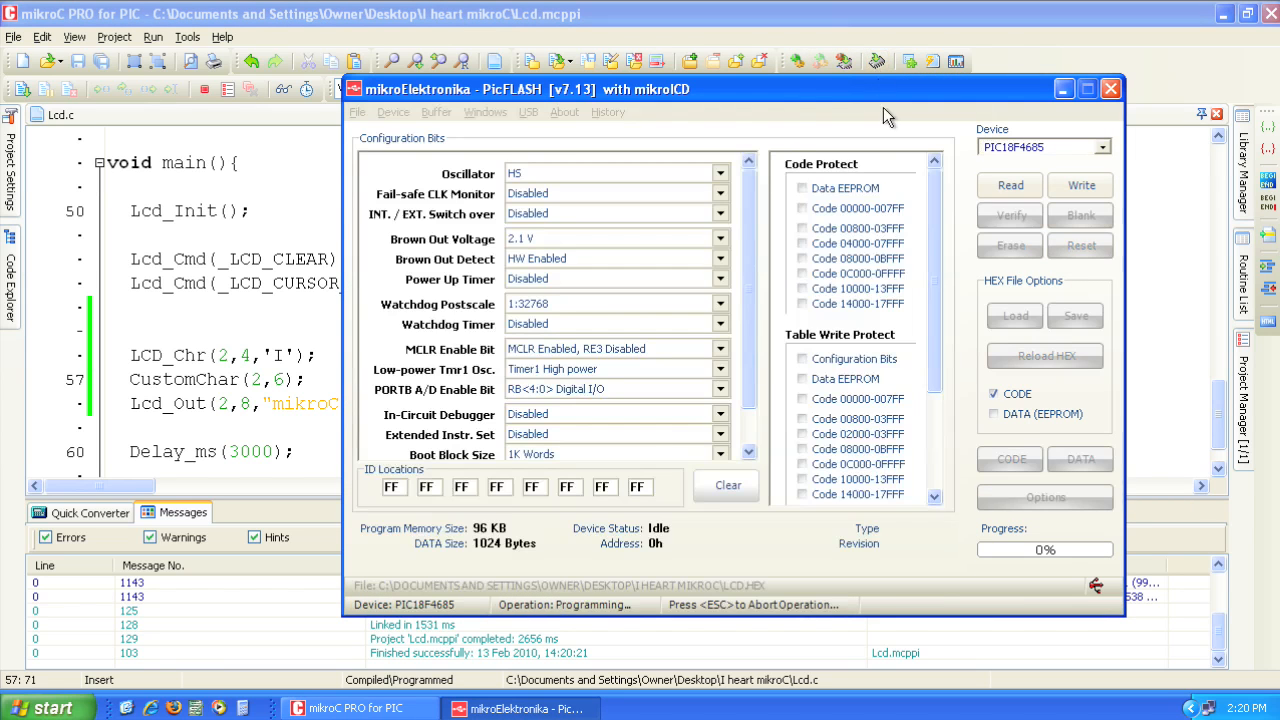
click(1080, 186)
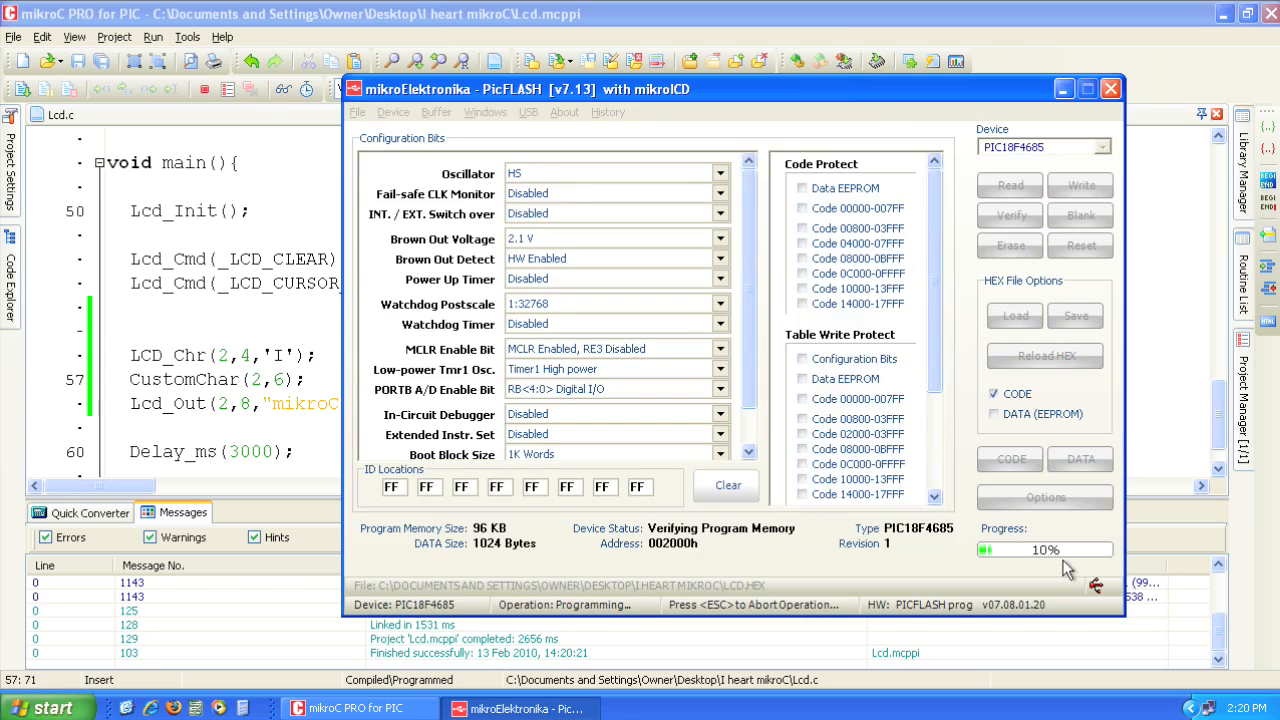